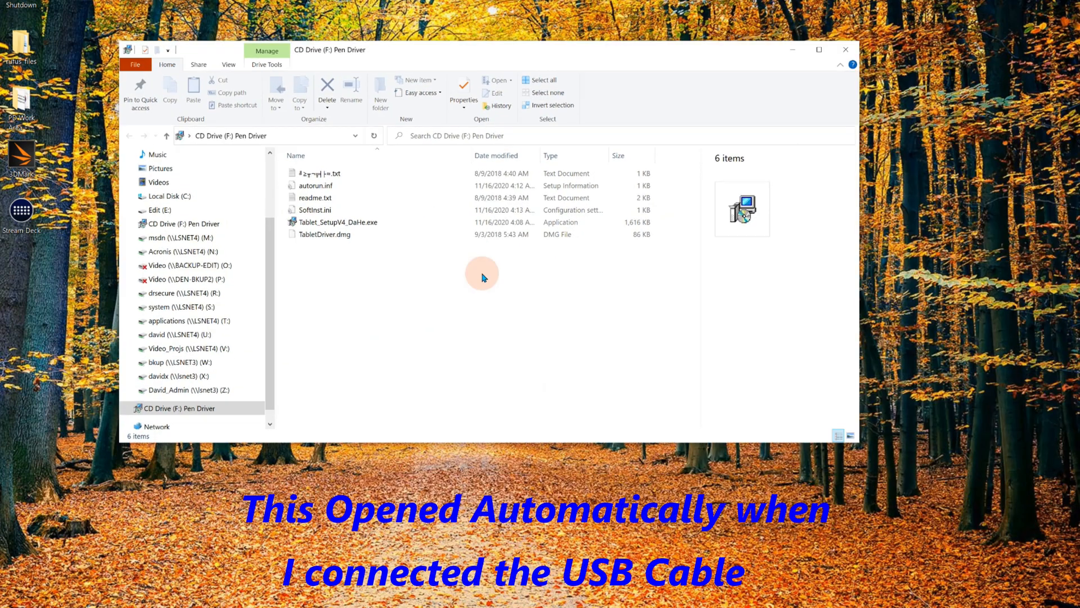
Step: Open readme.txt from the Pen Driver CD drive (F:) in Notepad
click(324, 234)
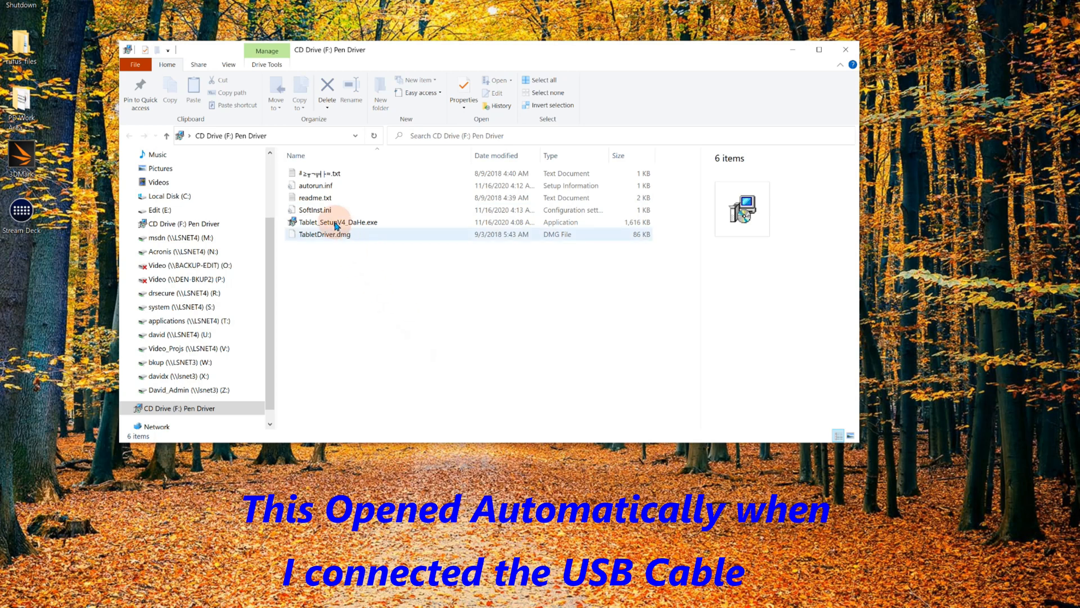
click(315, 185)
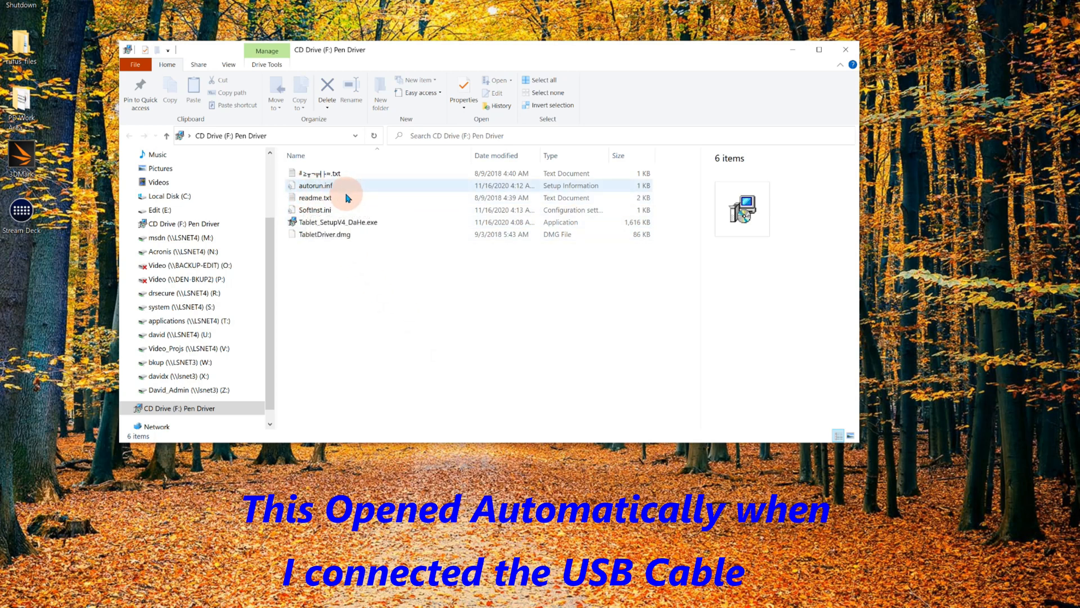
click(346, 221)
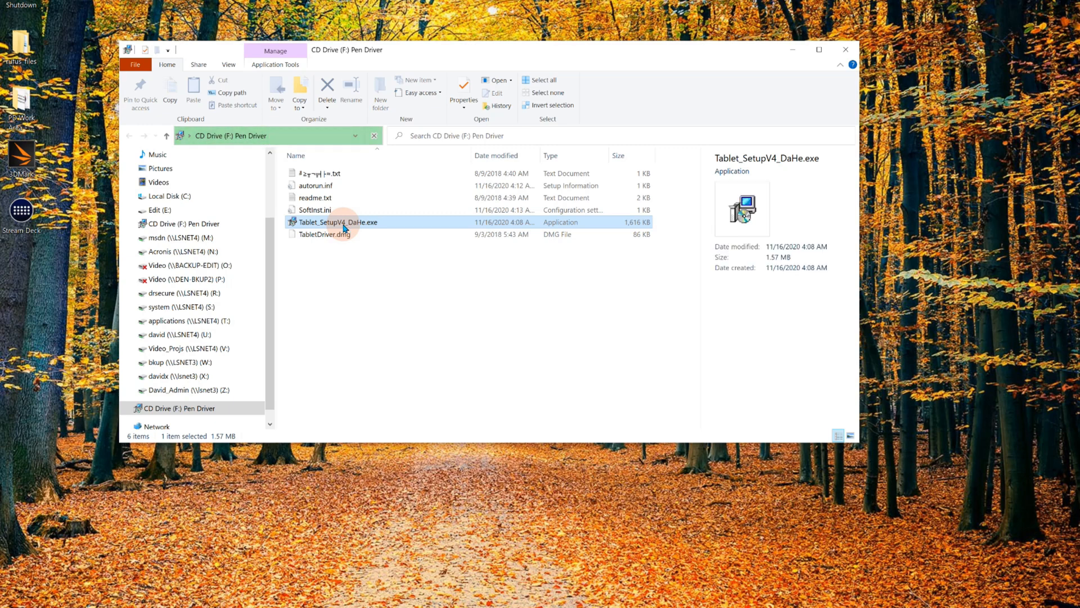
double_click(315, 198)
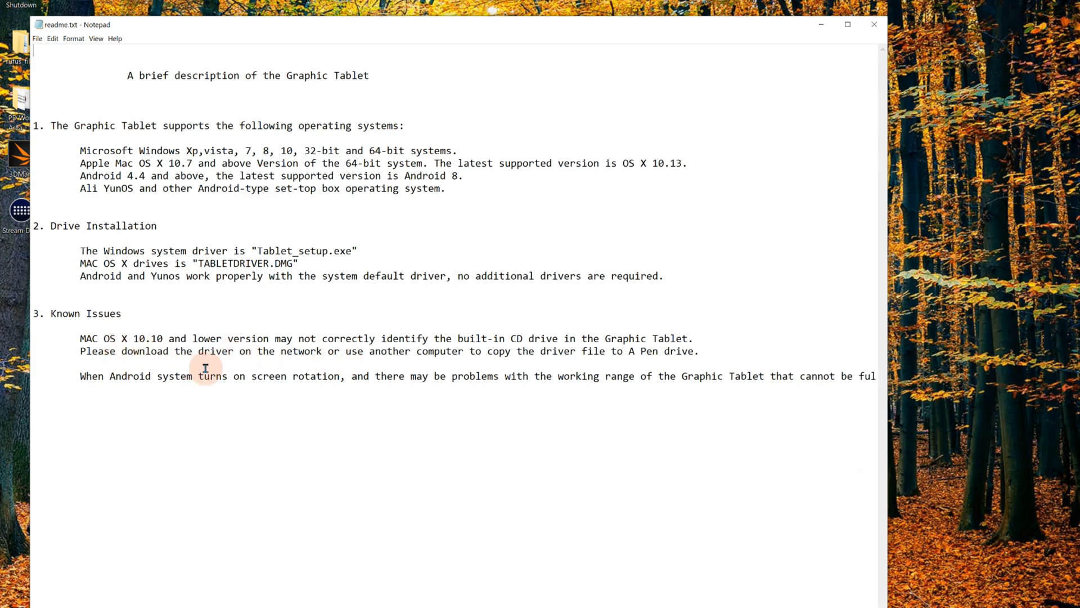
mouse_move(301, 395)
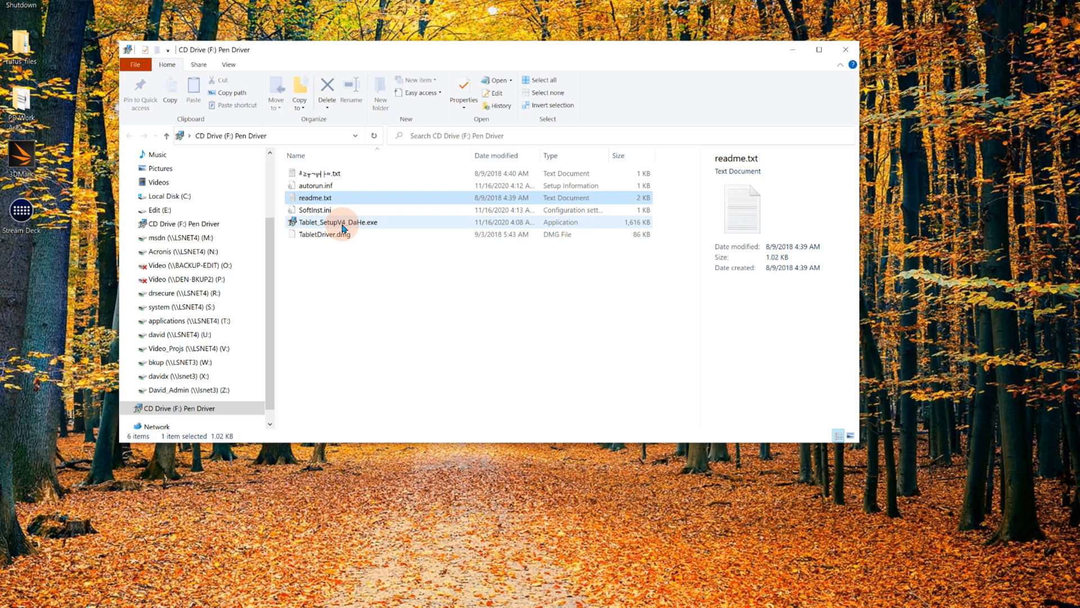
Step: Run Tablet_SetupV4_DaHe.exe with English setup language, then launch the Graphic Tablet shortcut
double_click(338, 222)
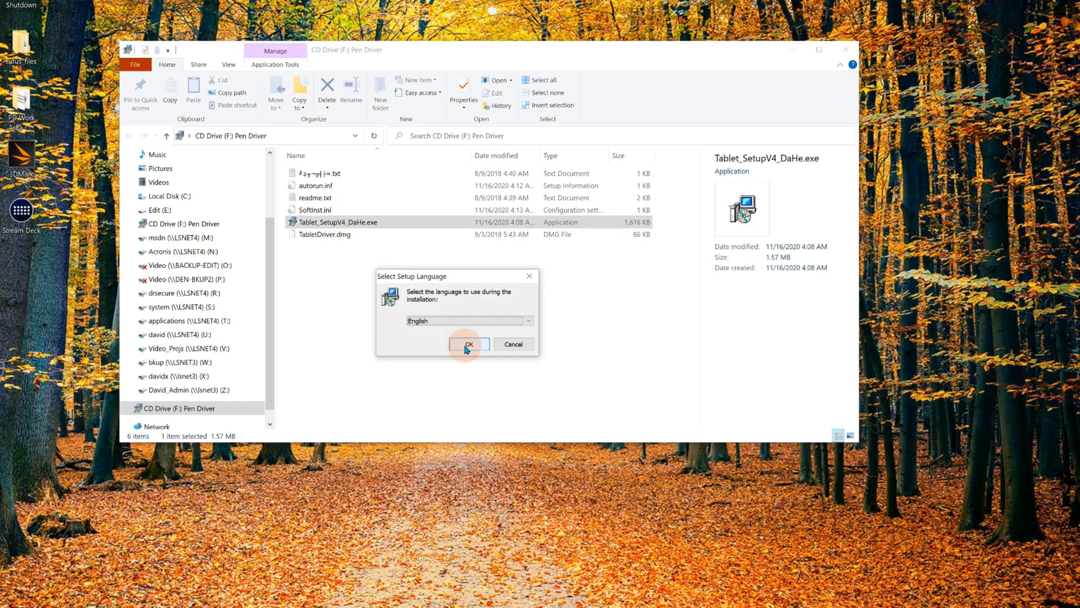
click(469, 343)
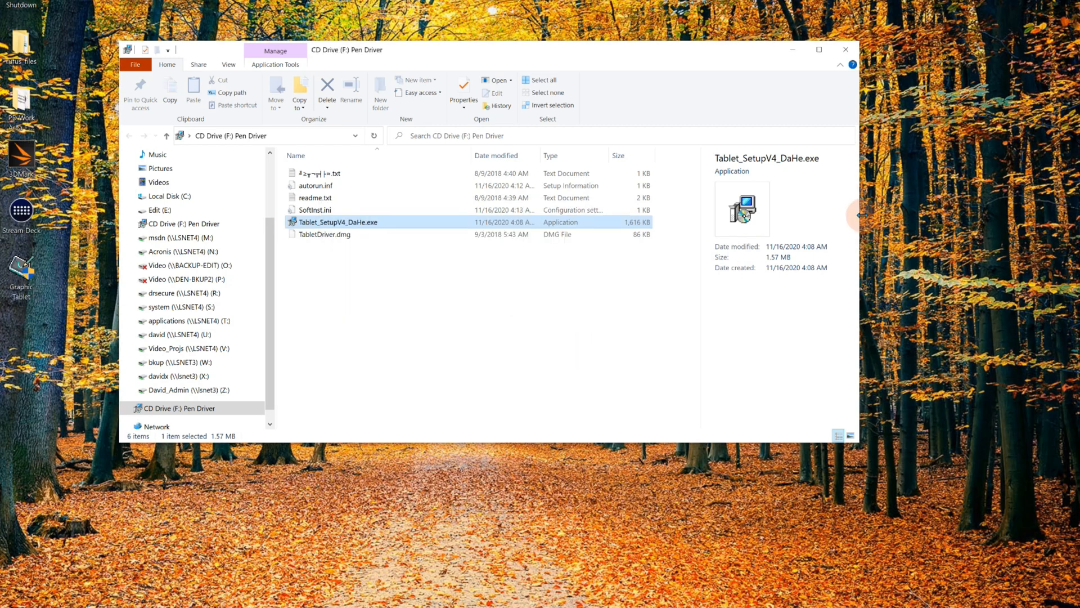
double_click(337, 222)
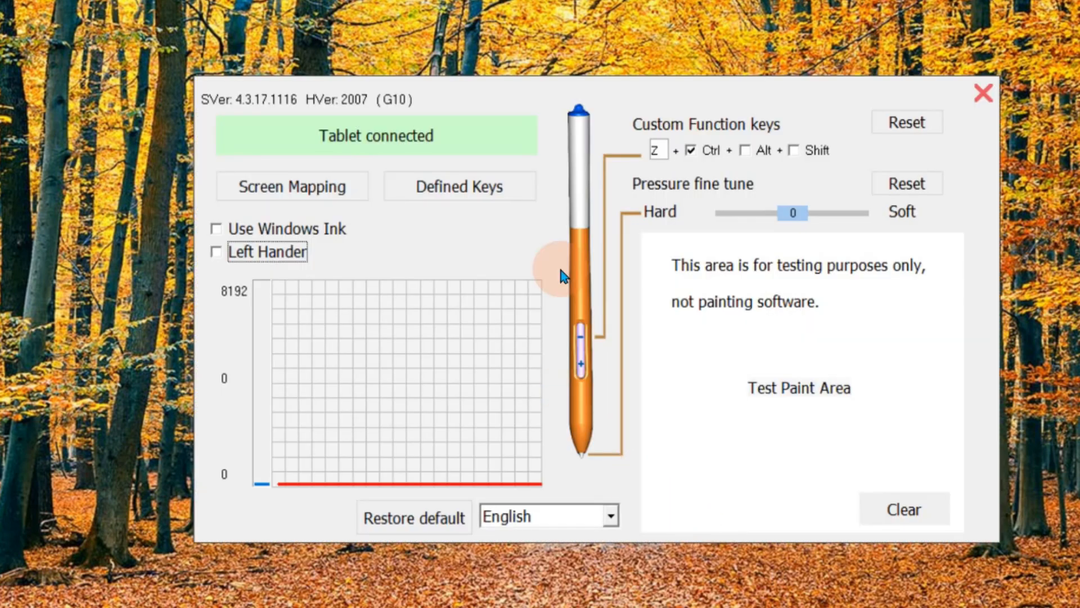
mouse_move(589, 417)
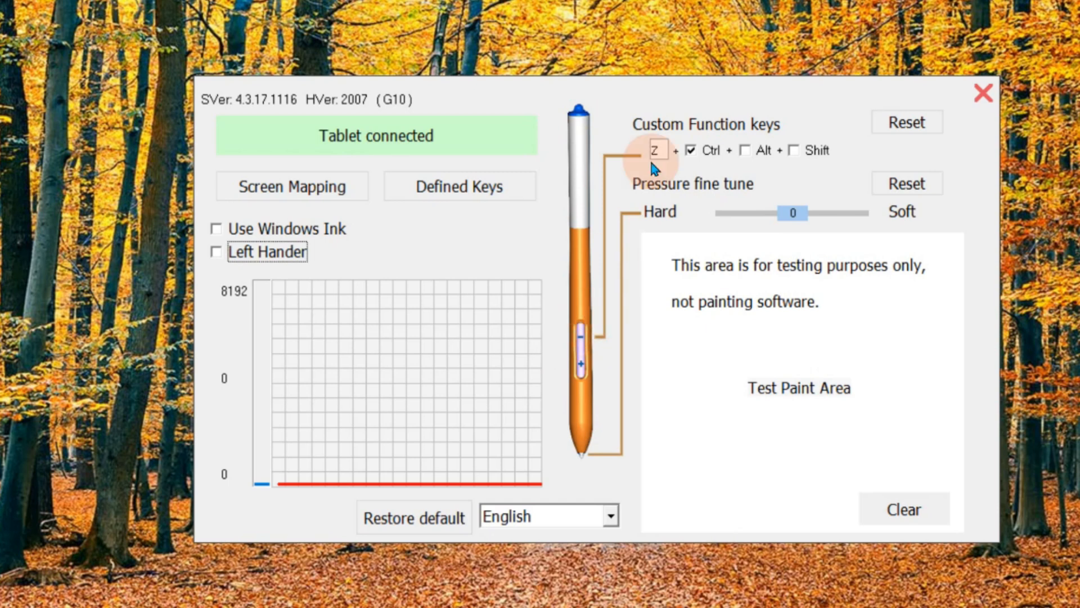
mouse_move(811, 135)
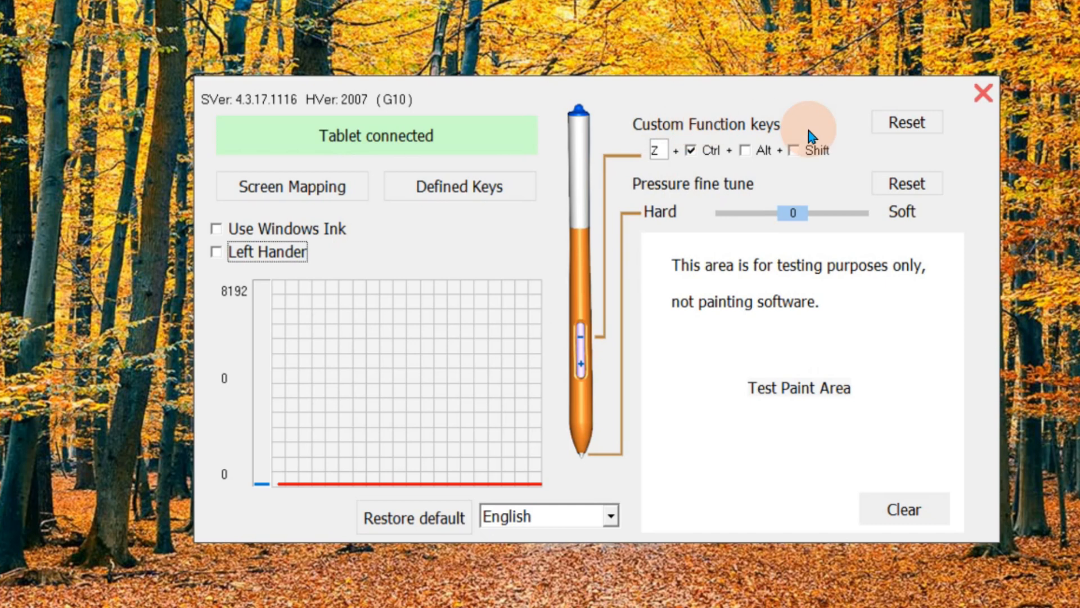
mouse_move(632, 478)
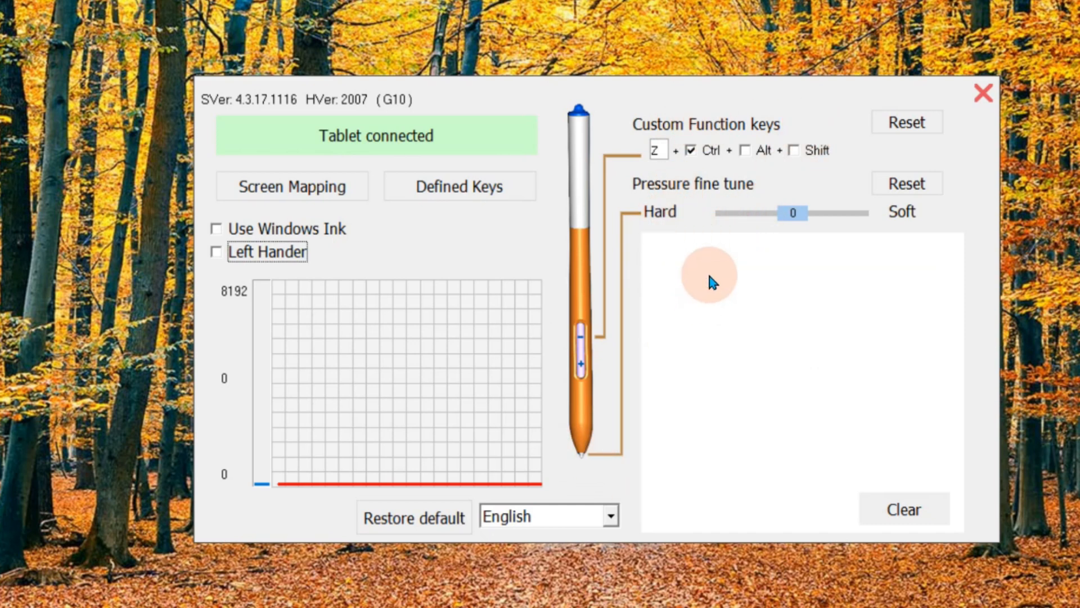
Step: Adjust the Pressure fine tune slider from 0 to 5, toward Soft
drag(792, 213, 779, 213)
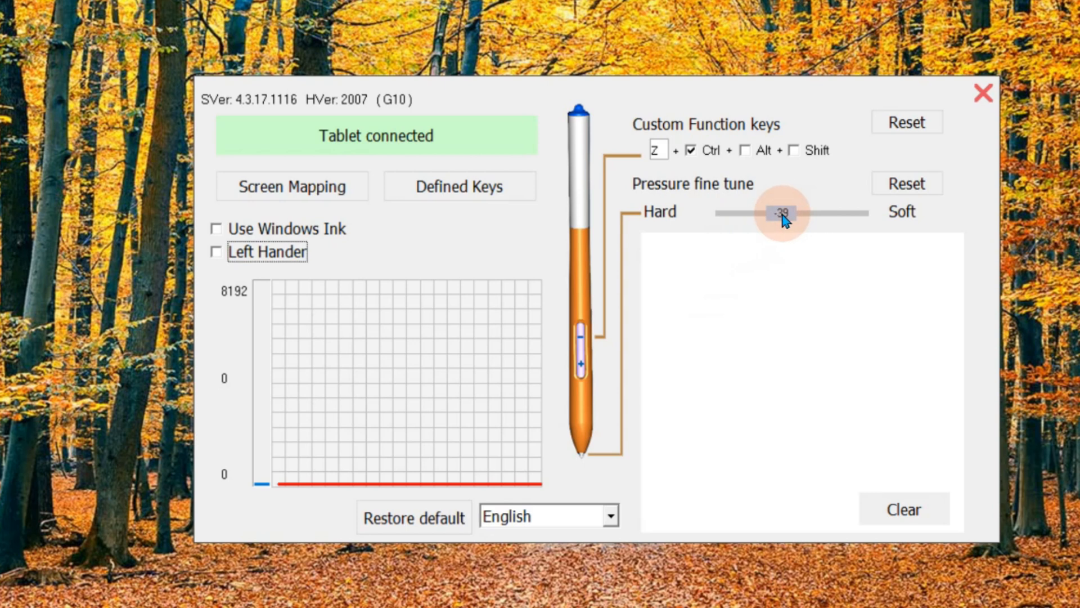
drag(779, 213, 797, 213)
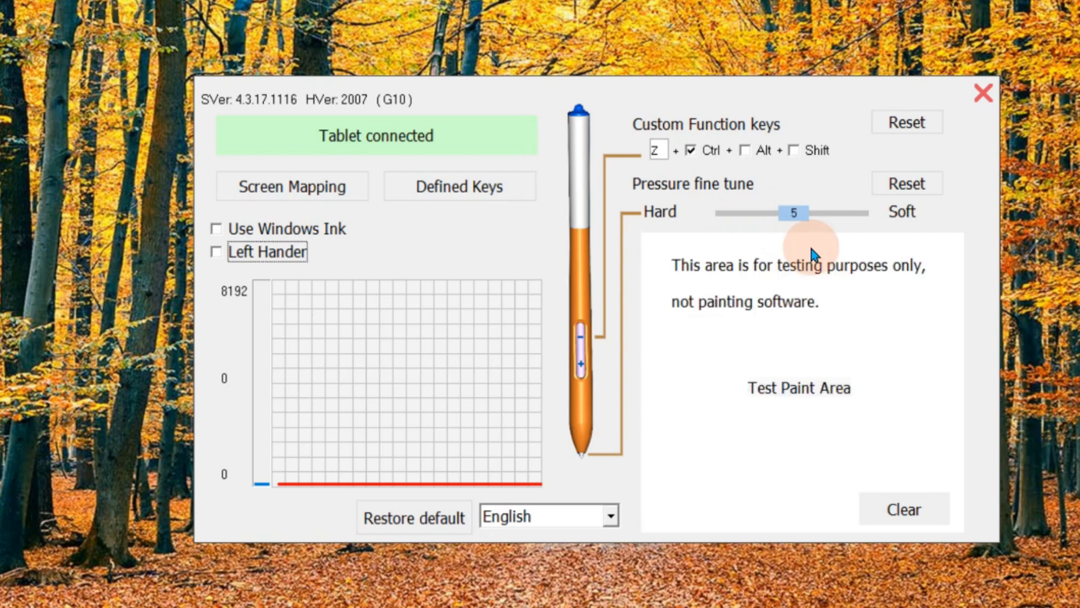
click(902, 508)
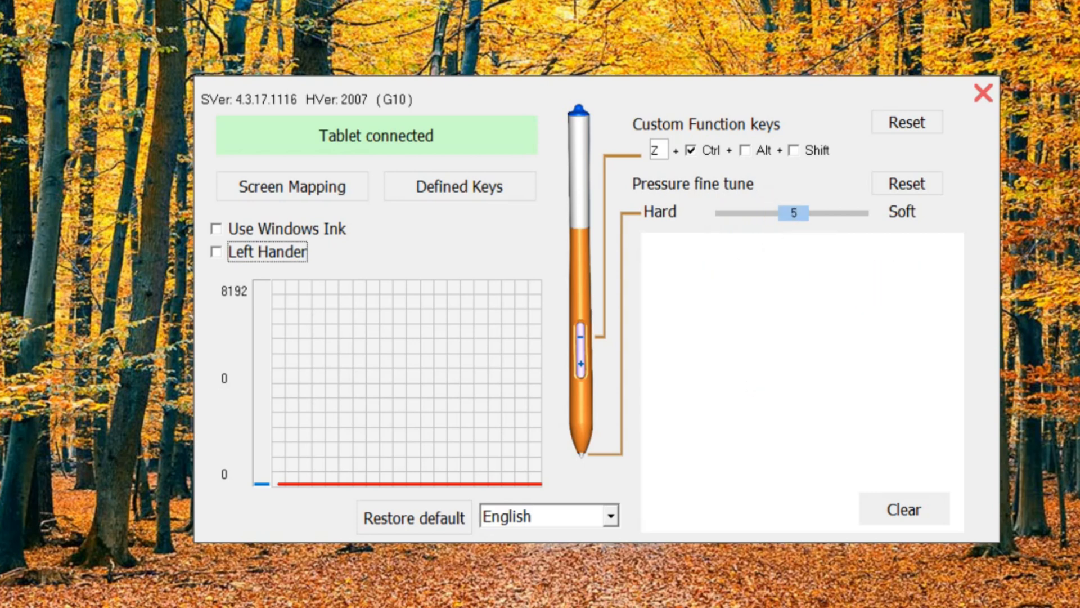
click(704, 363)
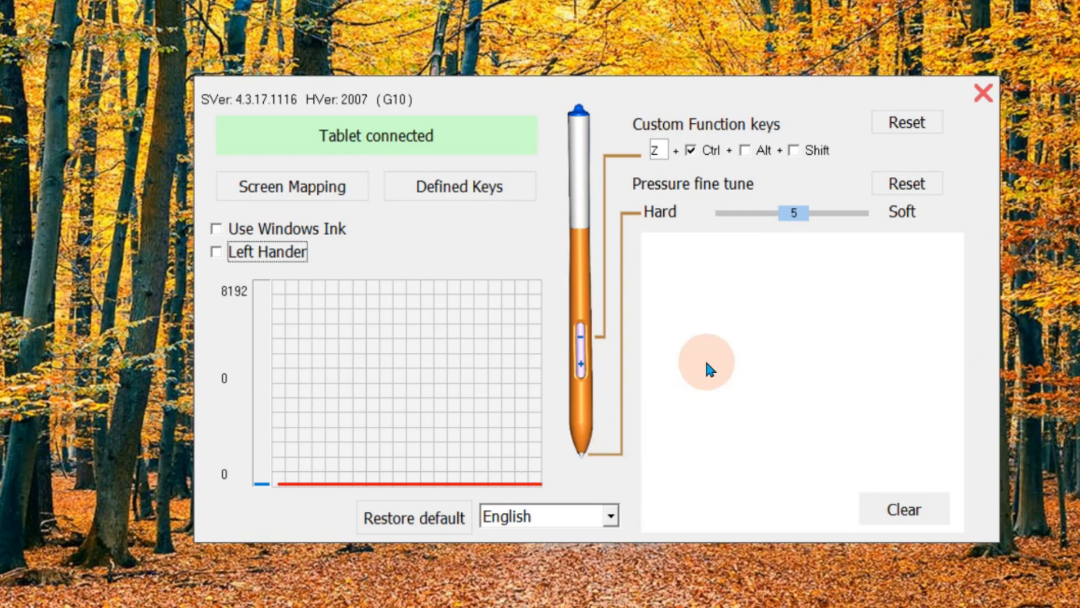
mouse_move(816, 319)
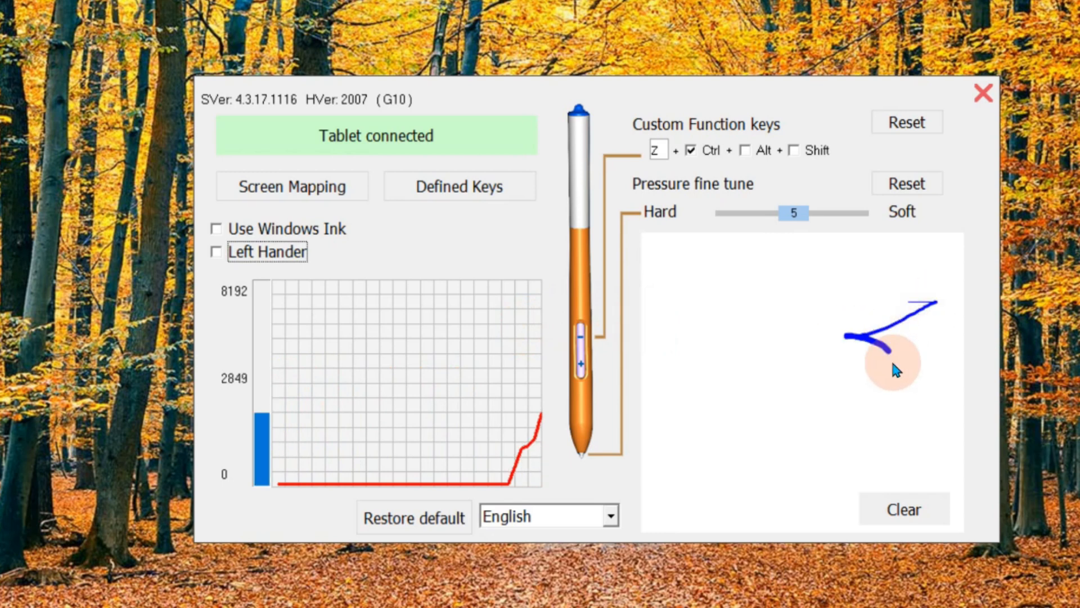
drag(895, 365, 730, 327)
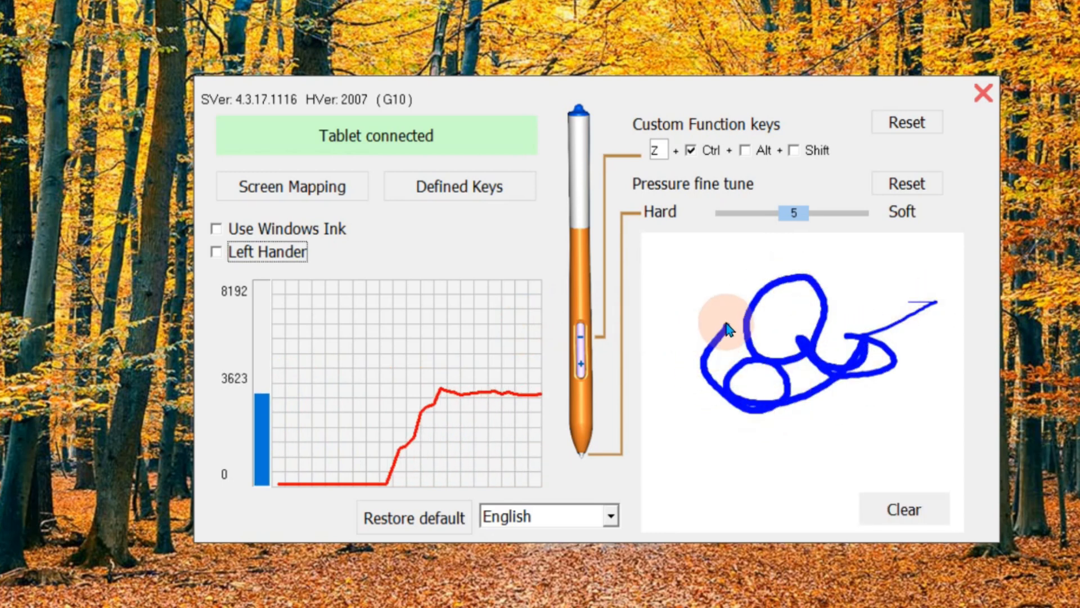
drag(727, 328, 747, 434)
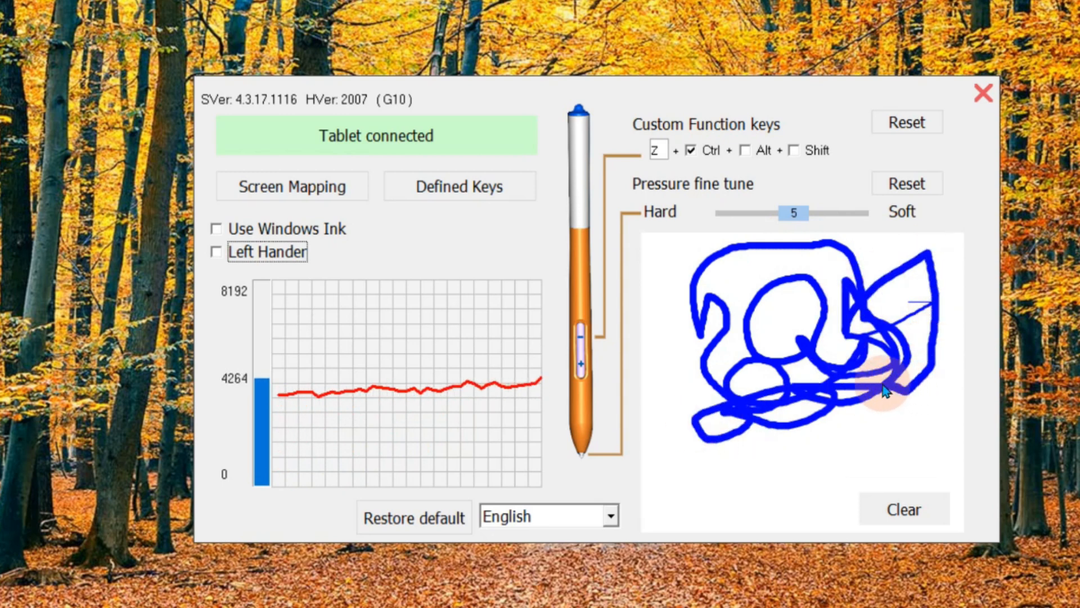
click(903, 509)
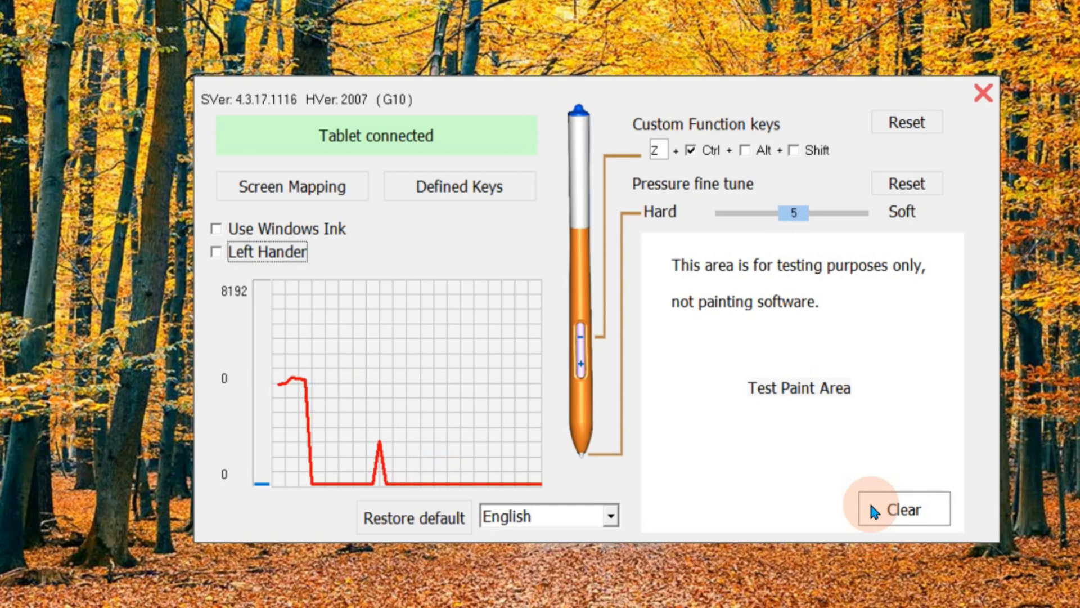
click(903, 509)
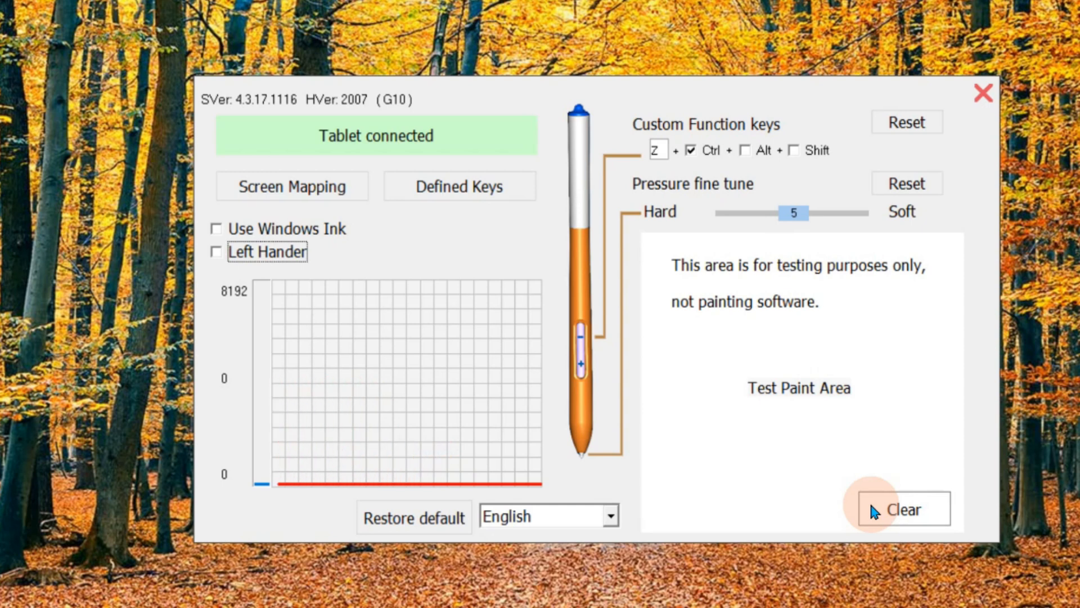
mouse_move(625, 534)
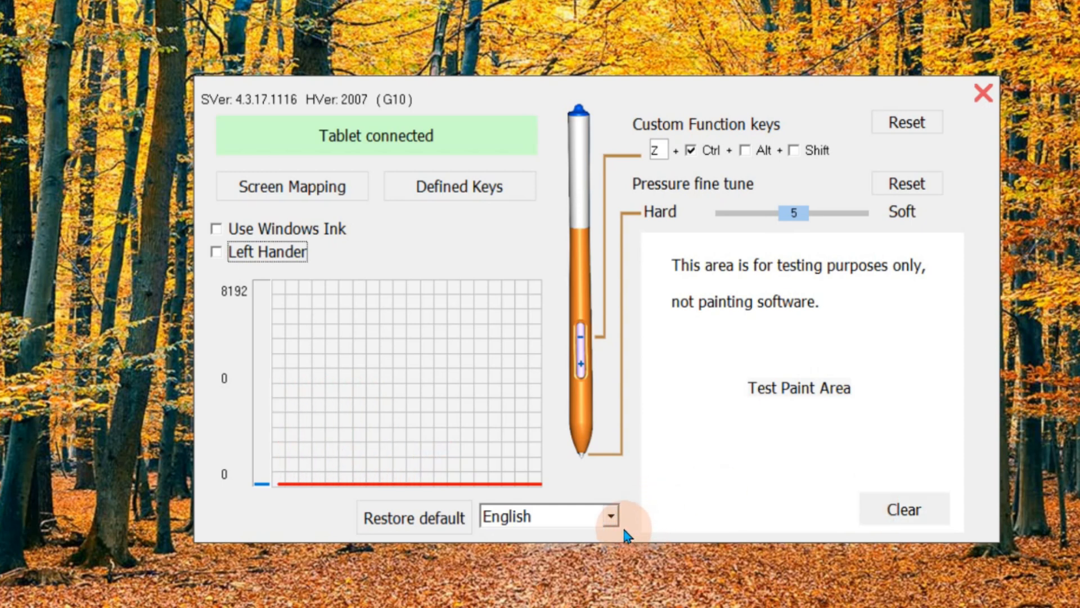
click(609, 515)
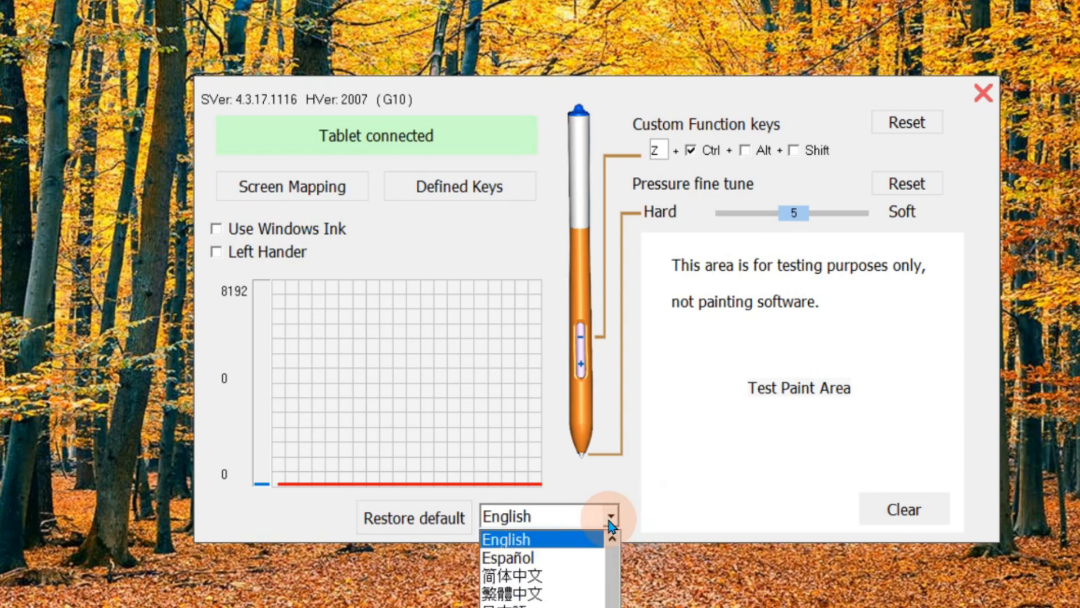
mouse_move(657, 497)
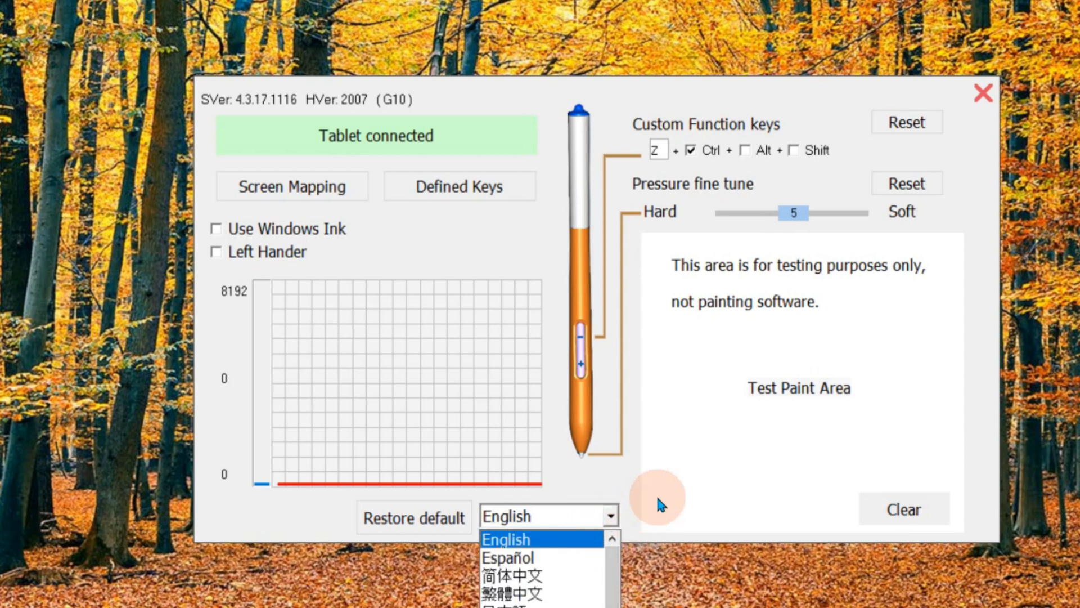
click(291, 187)
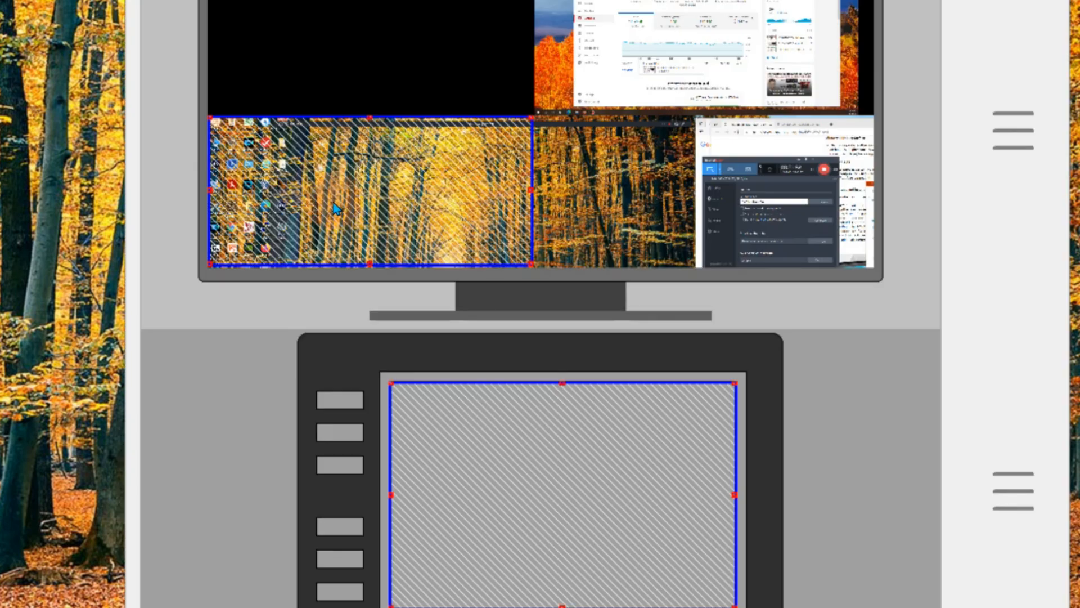
mouse_move(313, 233)
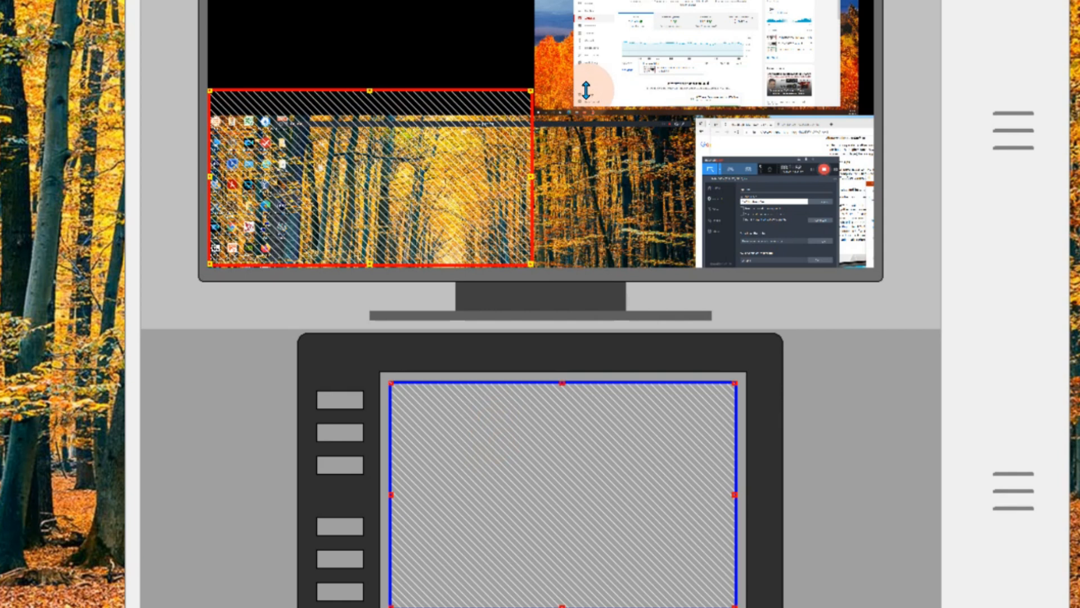
Step: Extend the top edge of the monitor mapping rectangle upward in Screen Mapping
drag(530, 171, 611, 171)
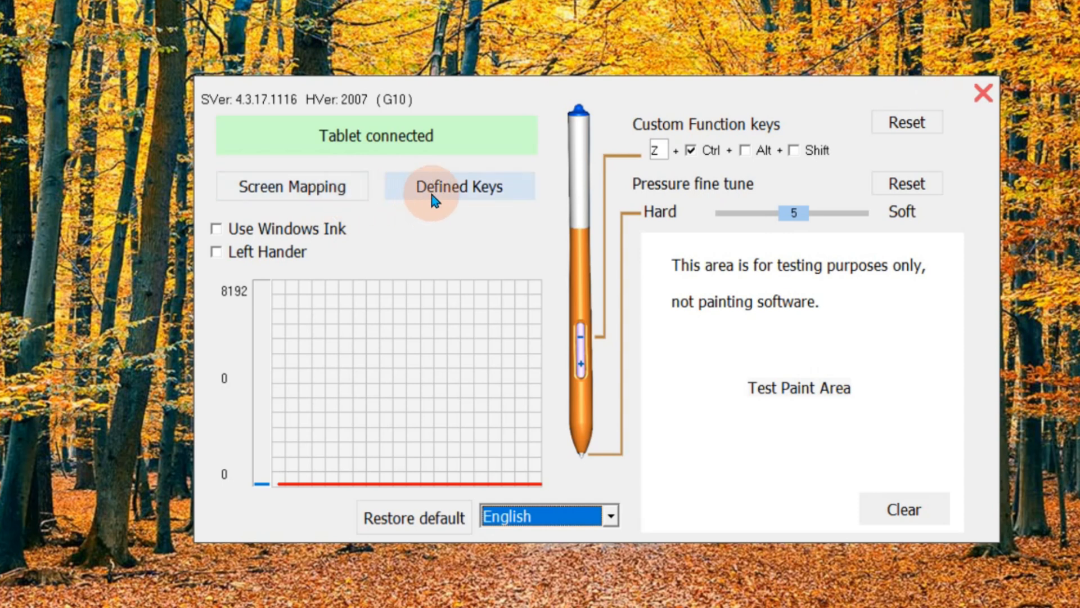
Step: In Defined Keys, review express buttons 2, 3, 5, 9 and 11 (B, Ctrl + -, [, Ctrl)
click(458, 186)
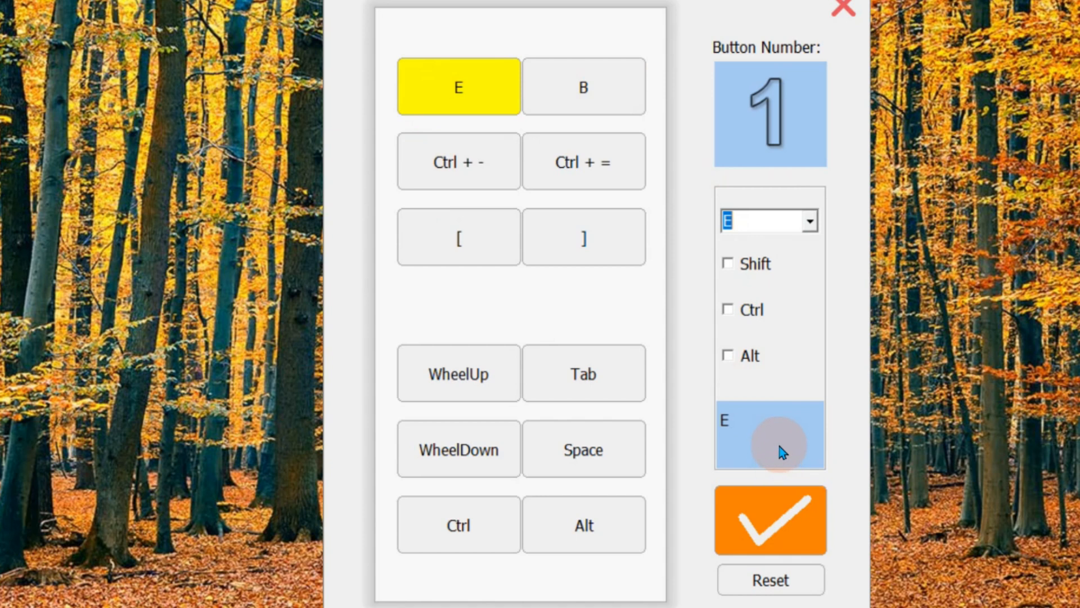
mouse_move(751, 427)
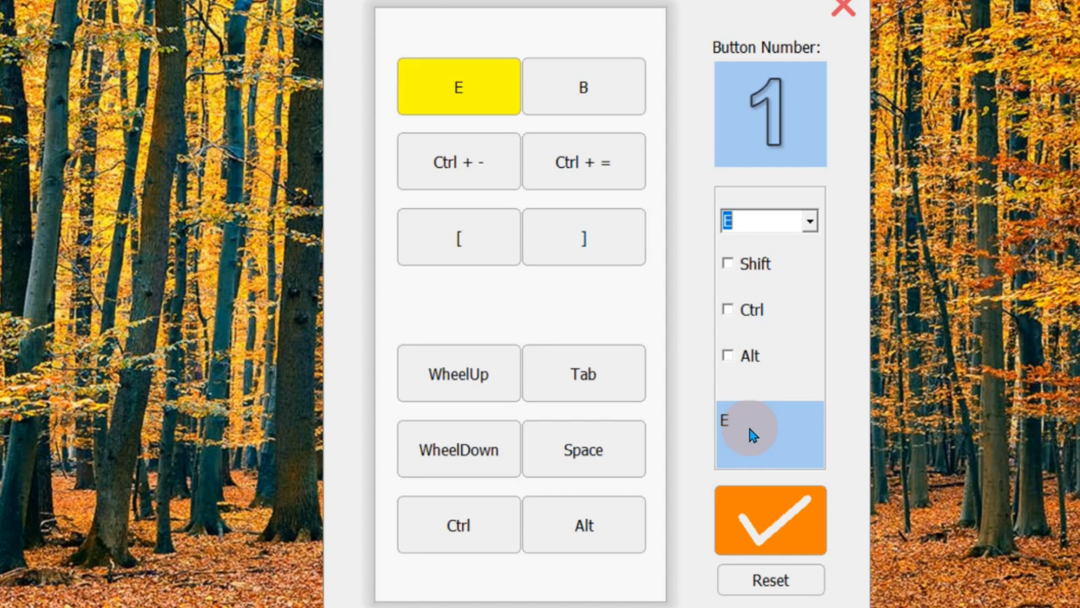
click(582, 87)
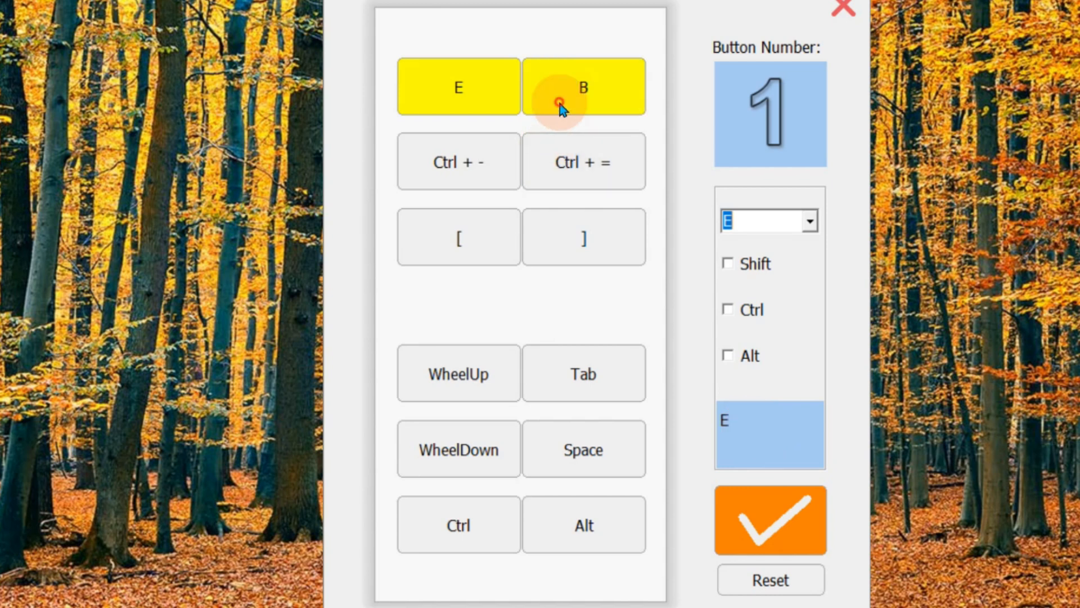
click(582, 86)
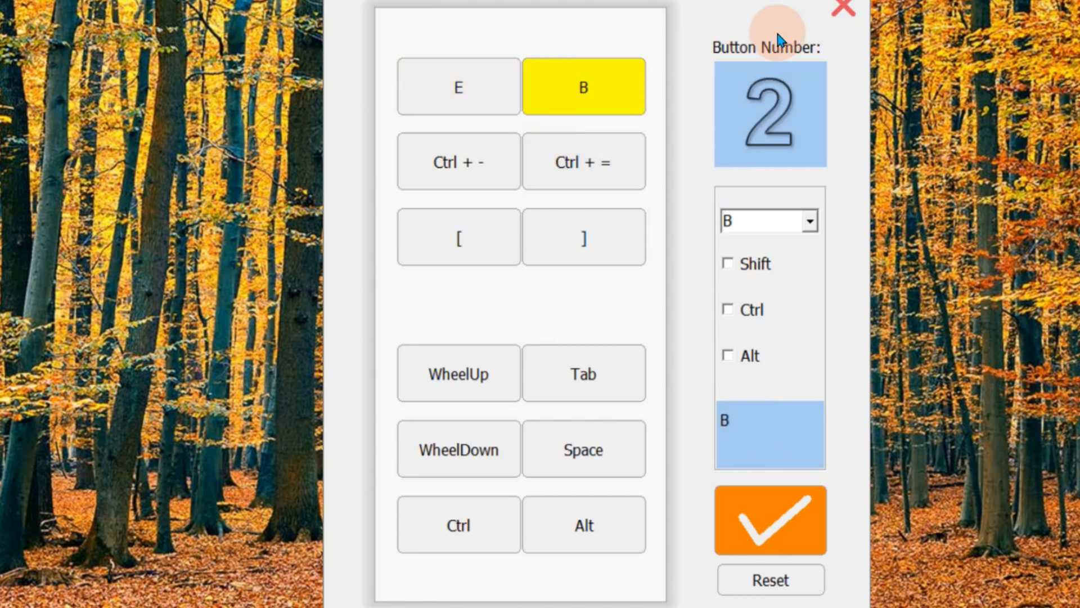
click(458, 162)
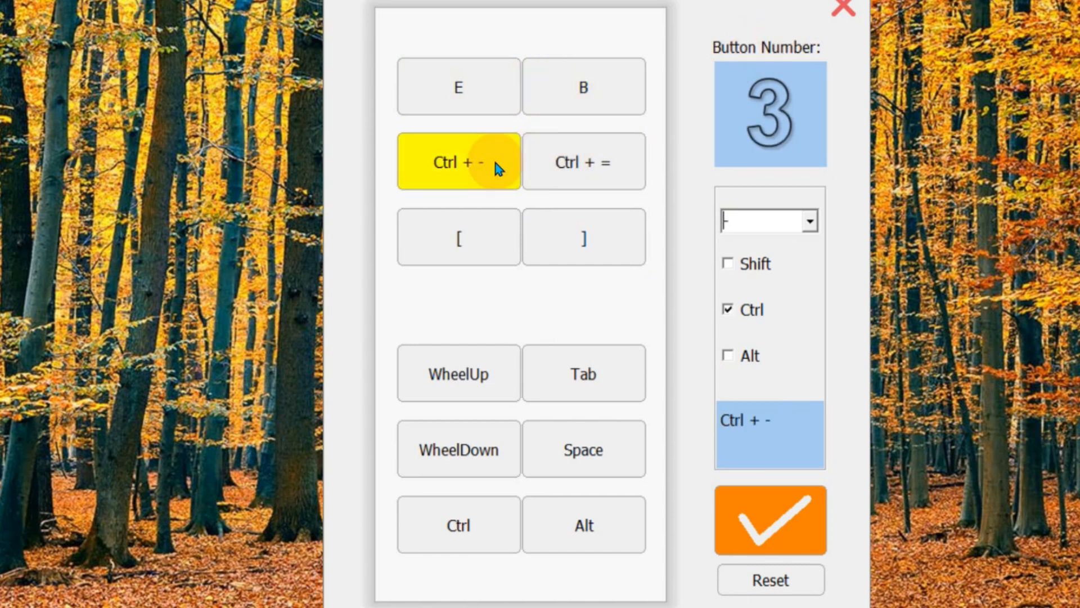
click(457, 237)
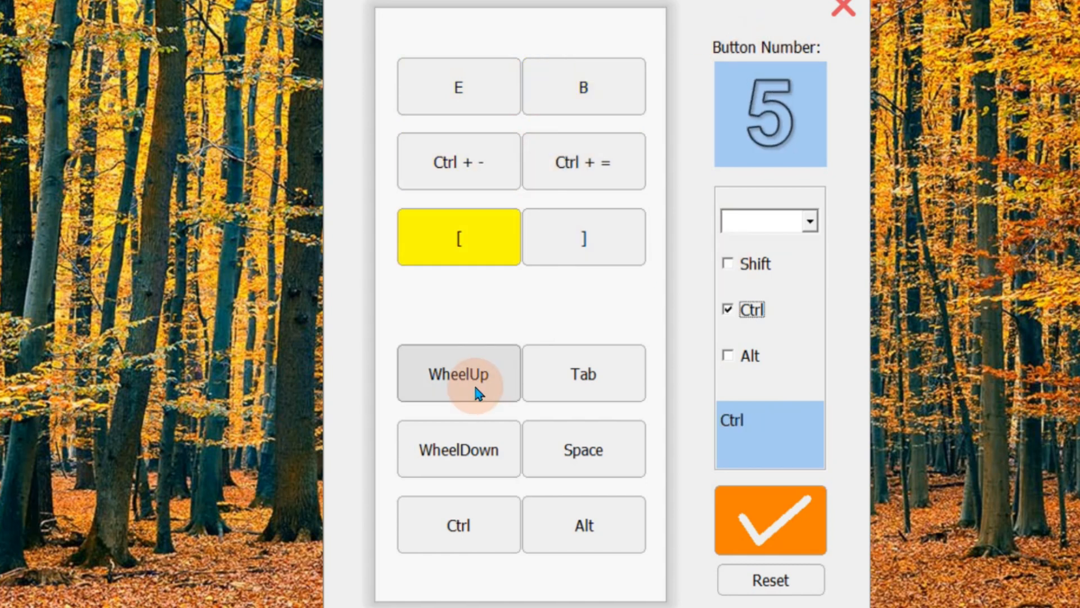
click(457, 449)
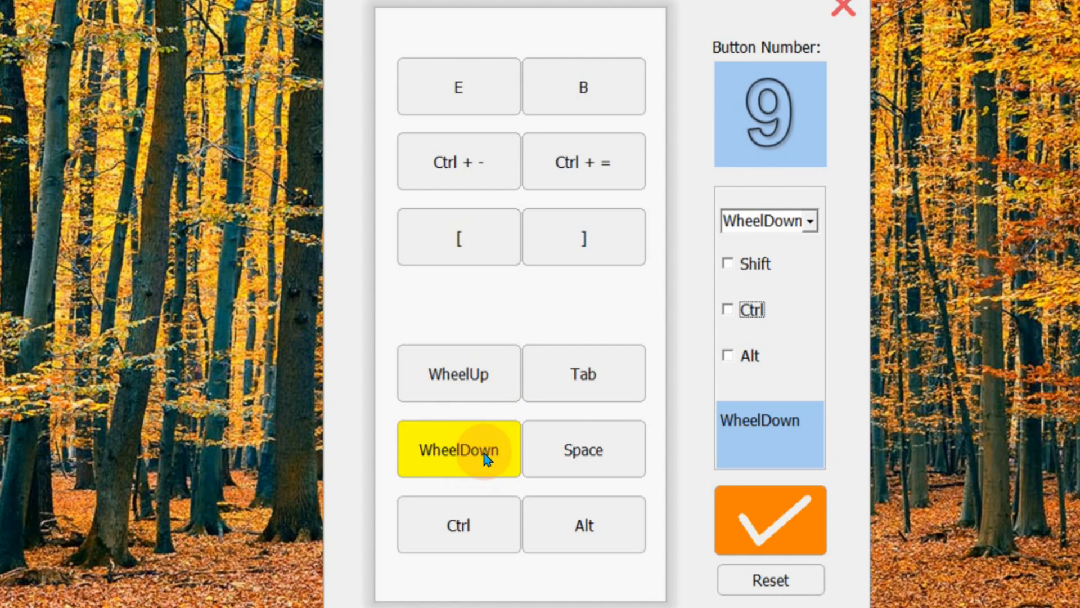
mouse_move(494, 420)
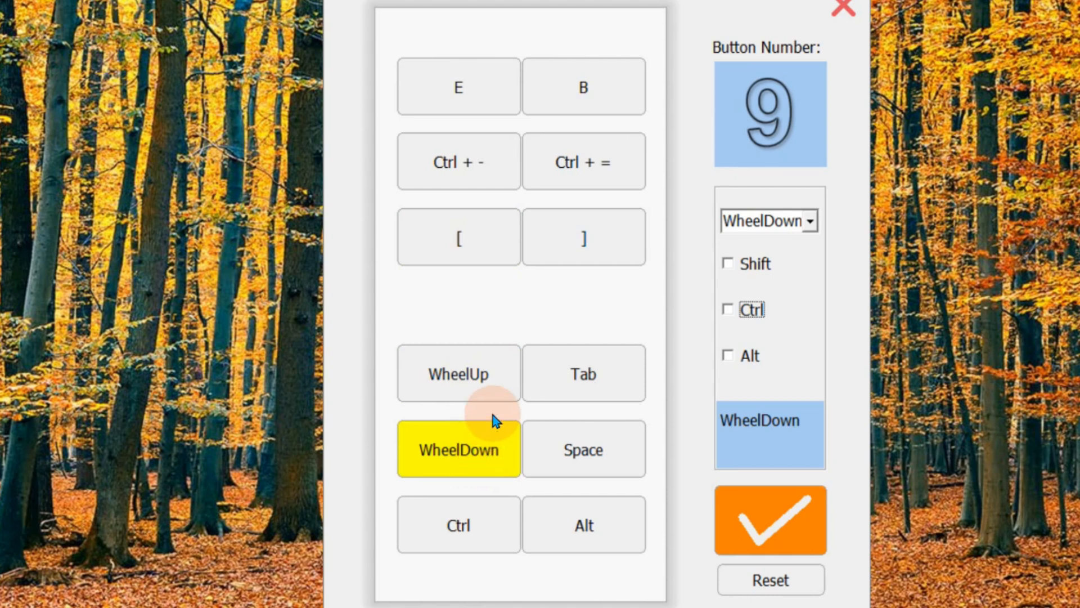
click(458, 524)
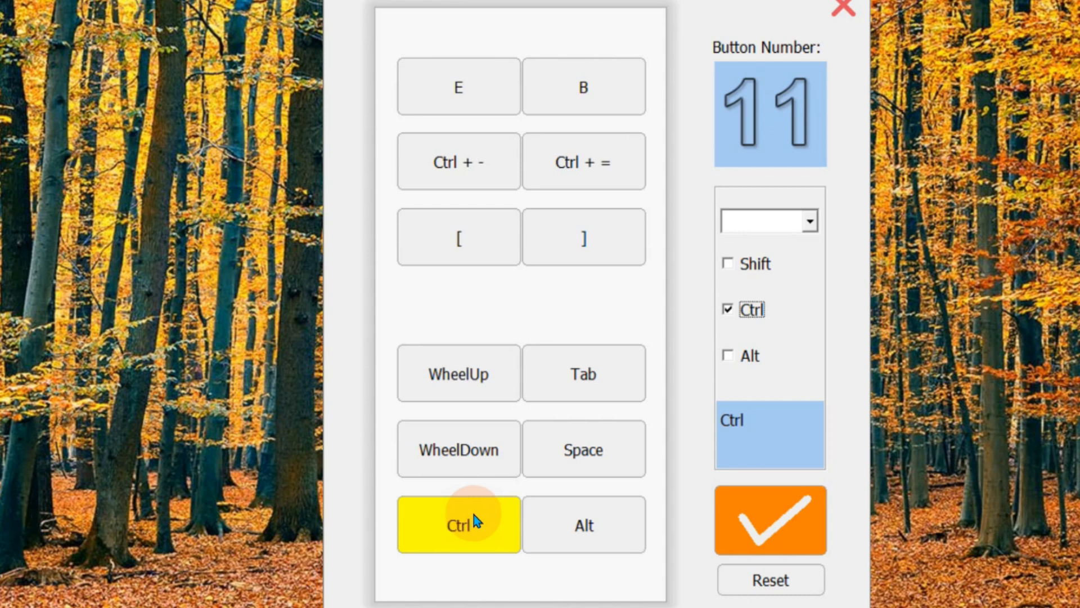
mouse_move(770, 579)
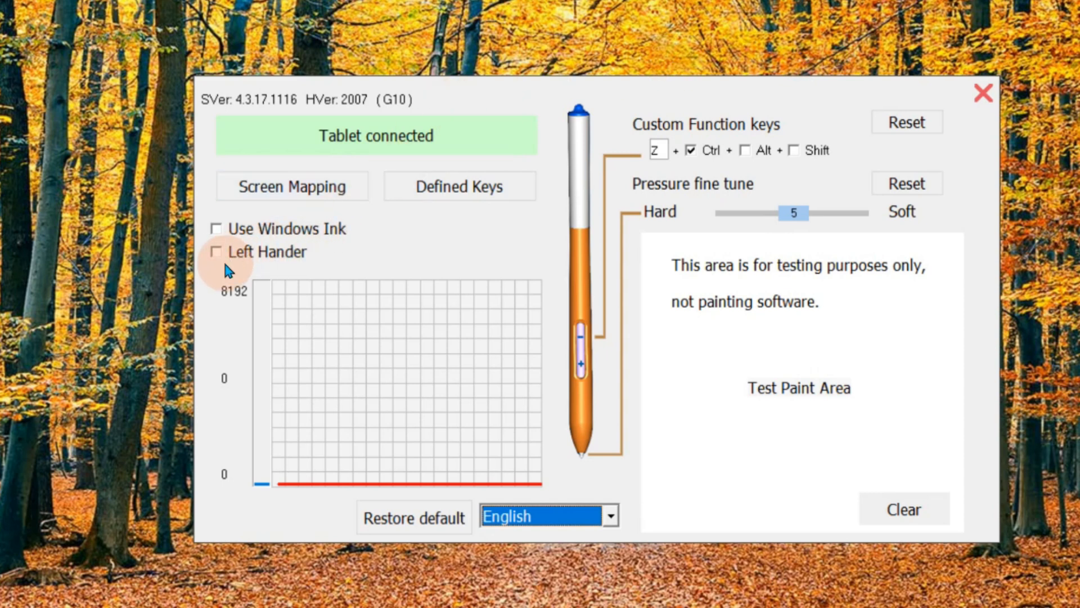
mouse_move(324, 237)
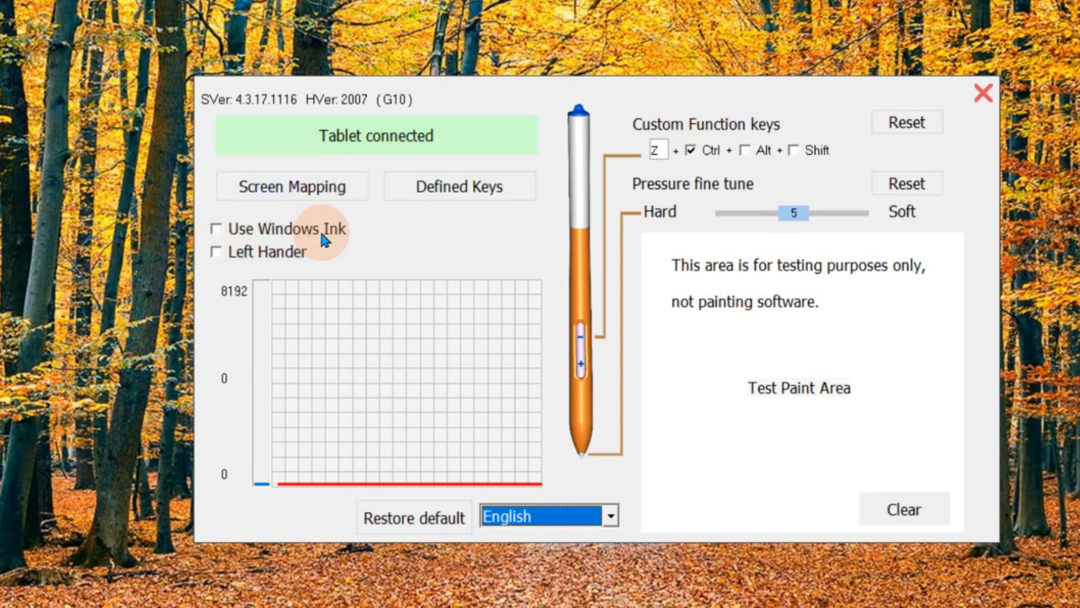
mouse_move(319, 238)
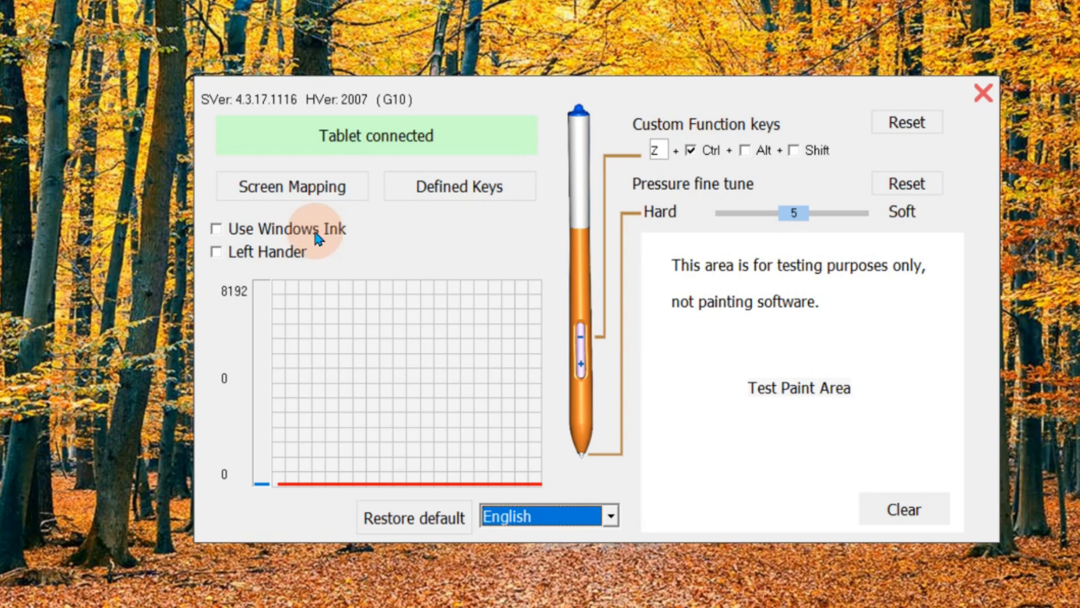
mouse_move(289, 253)
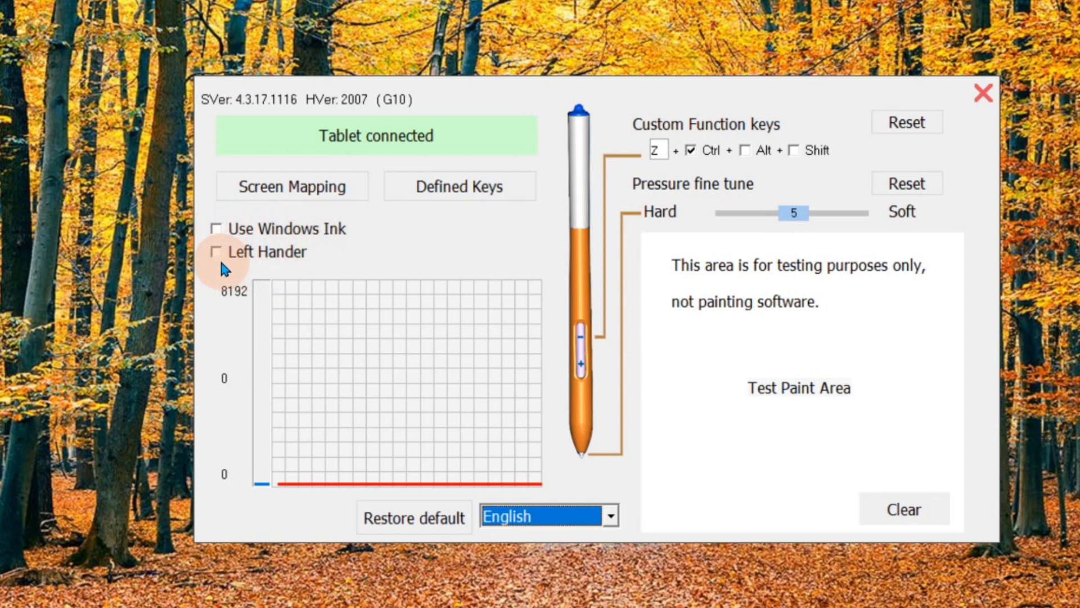
click(216, 251)
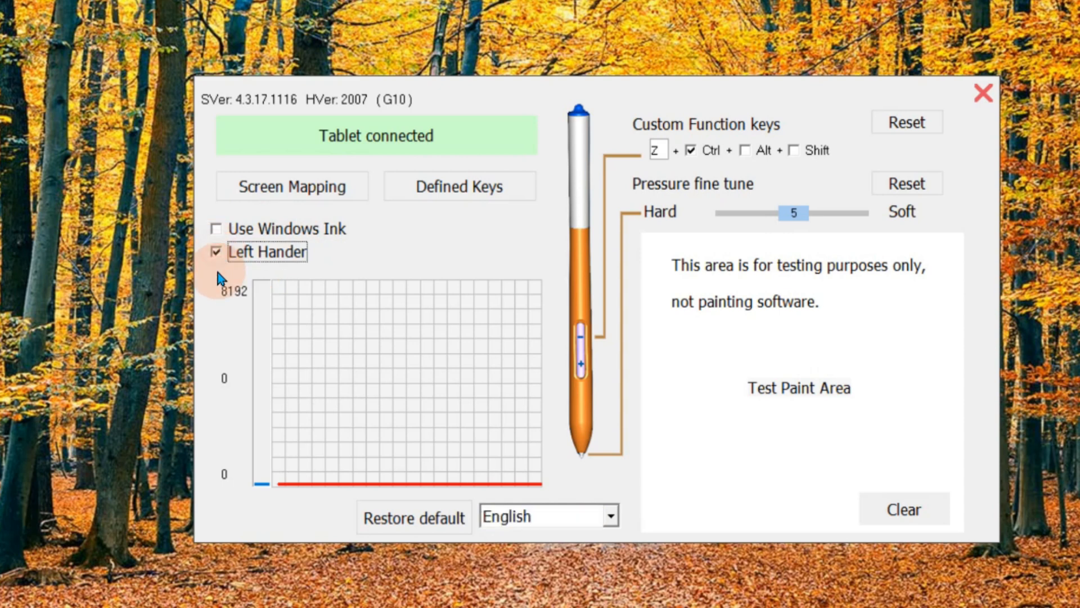
click(218, 252)
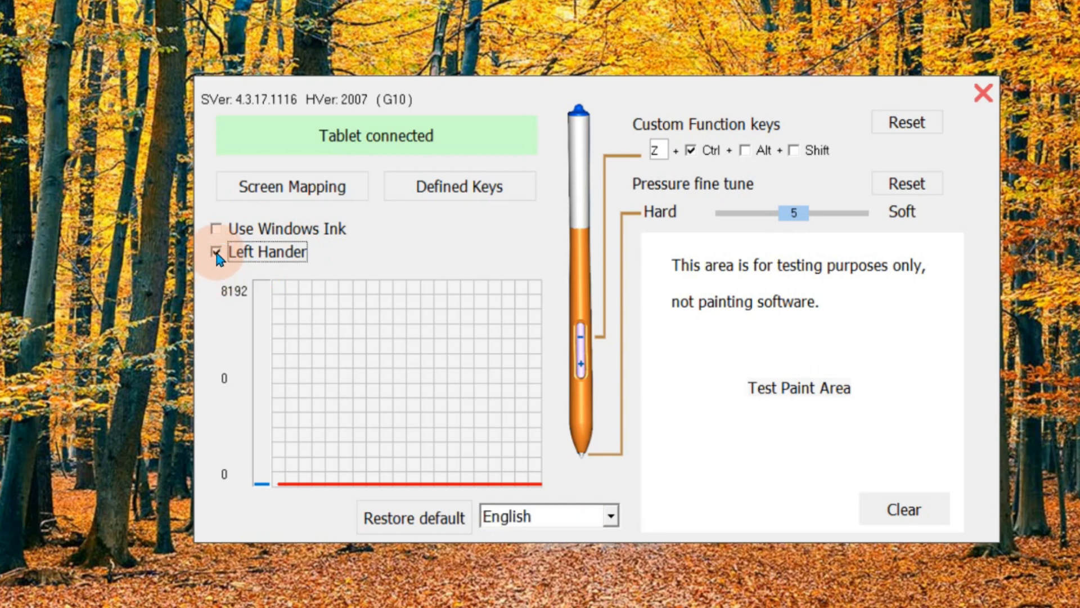
click(218, 252)
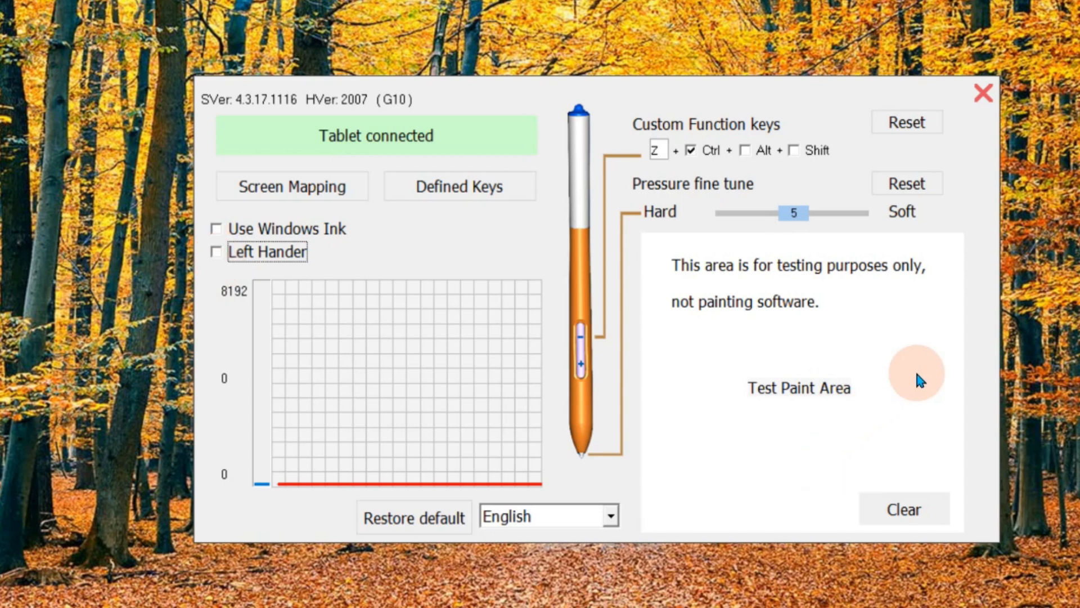
mouse_move(928, 363)
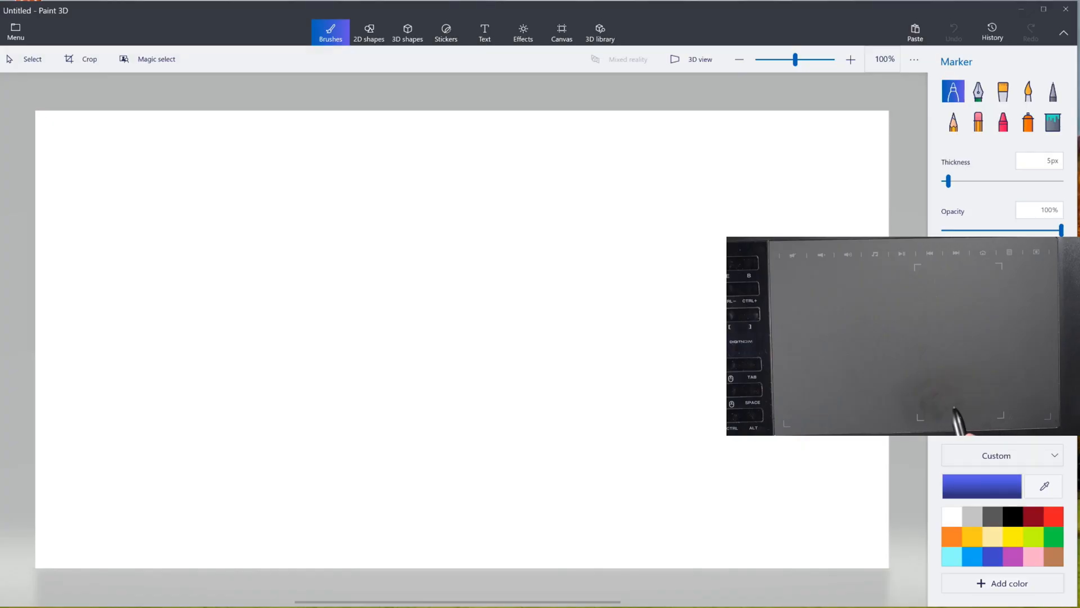
Step: Draw blue looping Marker strokes mid-canvas, then switch the colour to red for a zigzag
click(402, 303)
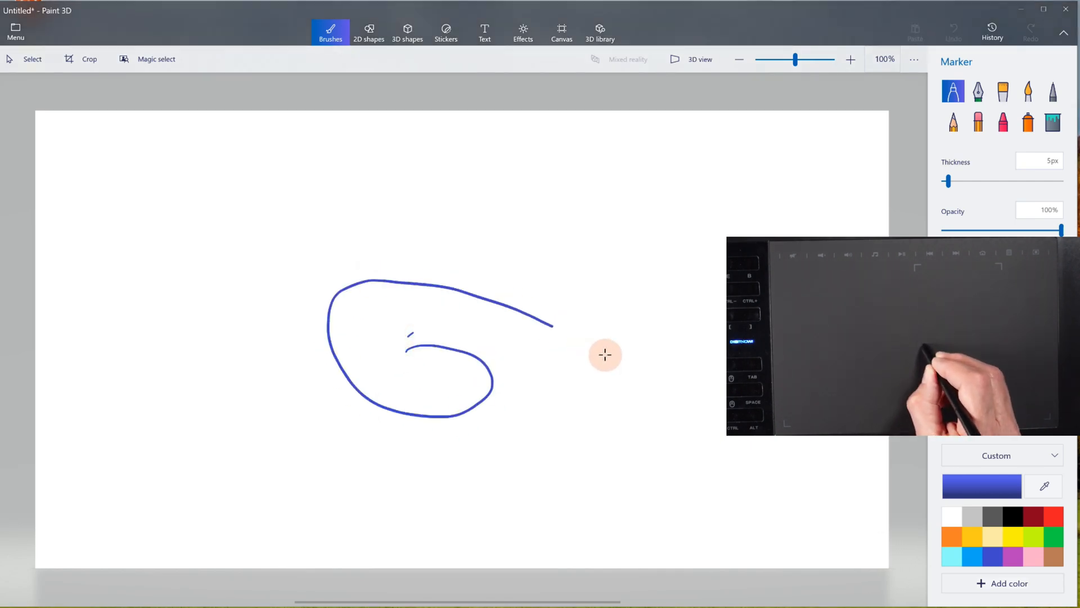
drag(605, 355, 540, 411)
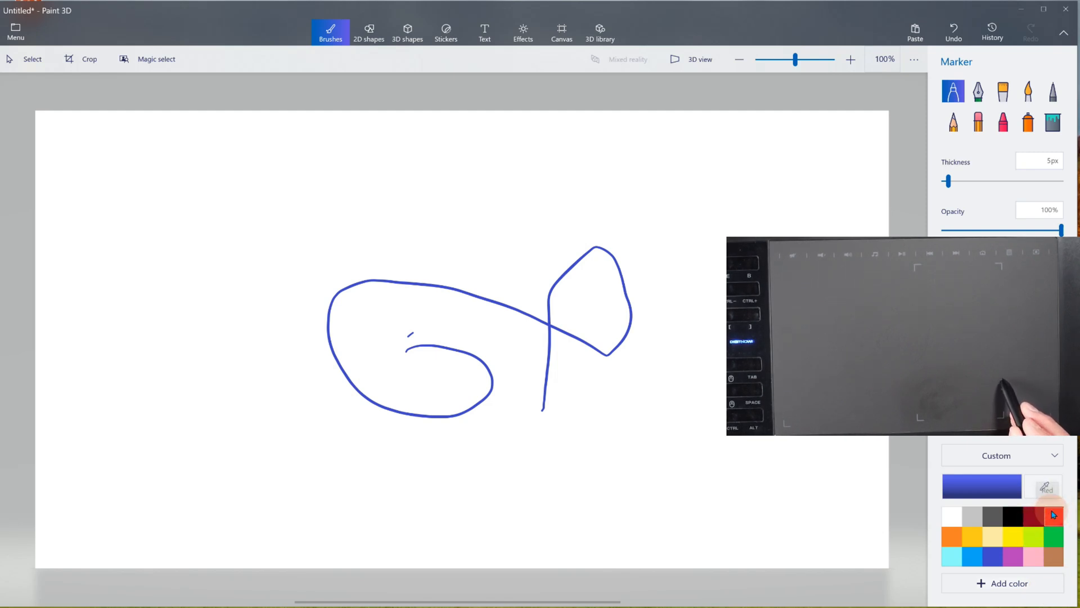
click(1053, 515)
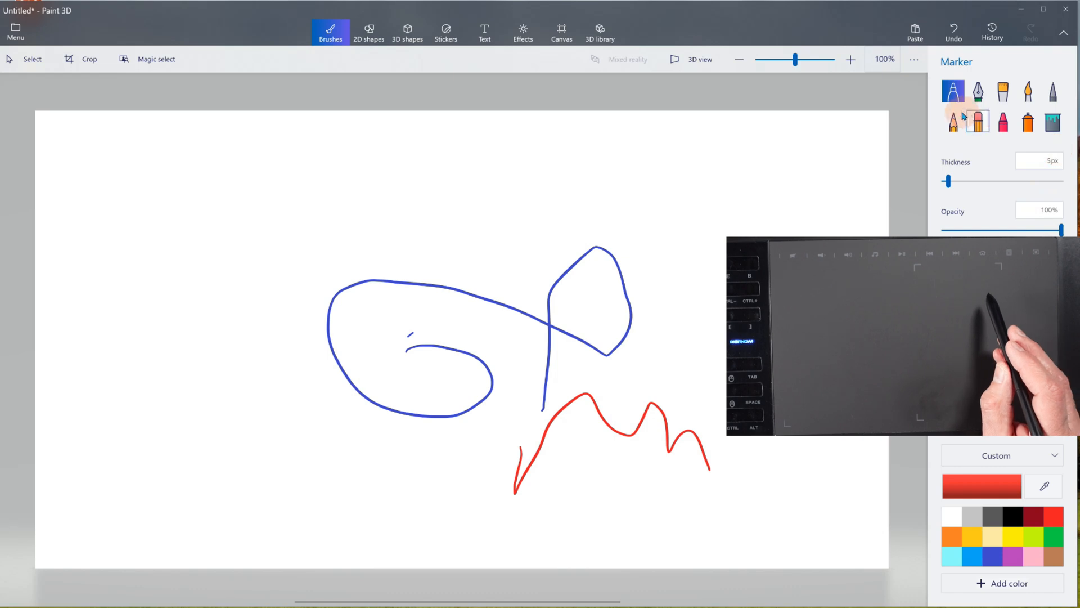
mouse_move(1003, 91)
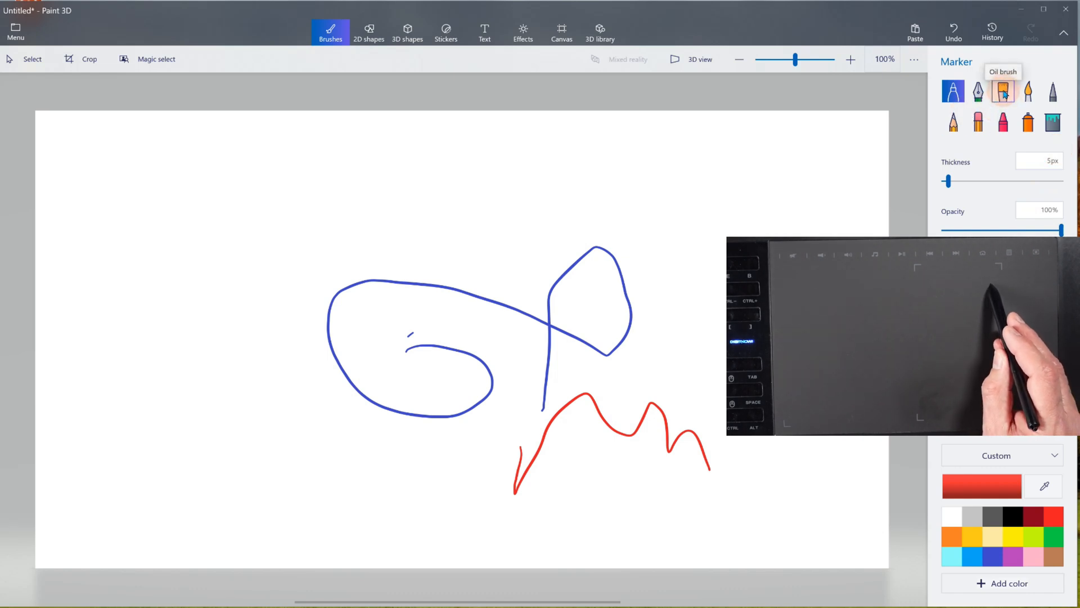
Step: Choose the Oil brush at 34px thickness with green paint colour
drag(948, 181, 997, 181)
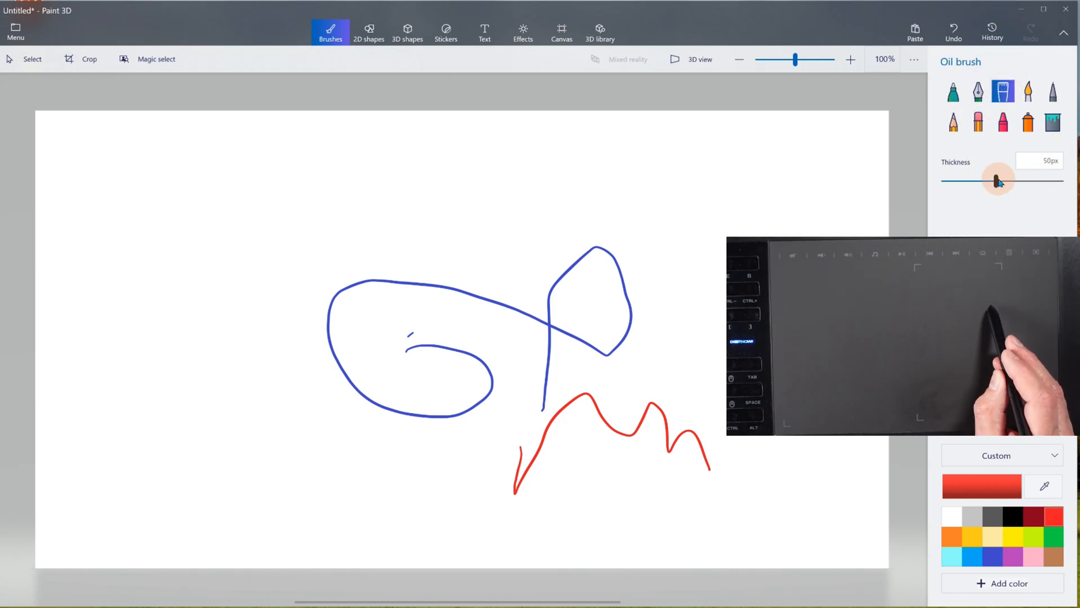
drag(998, 181, 974, 181)
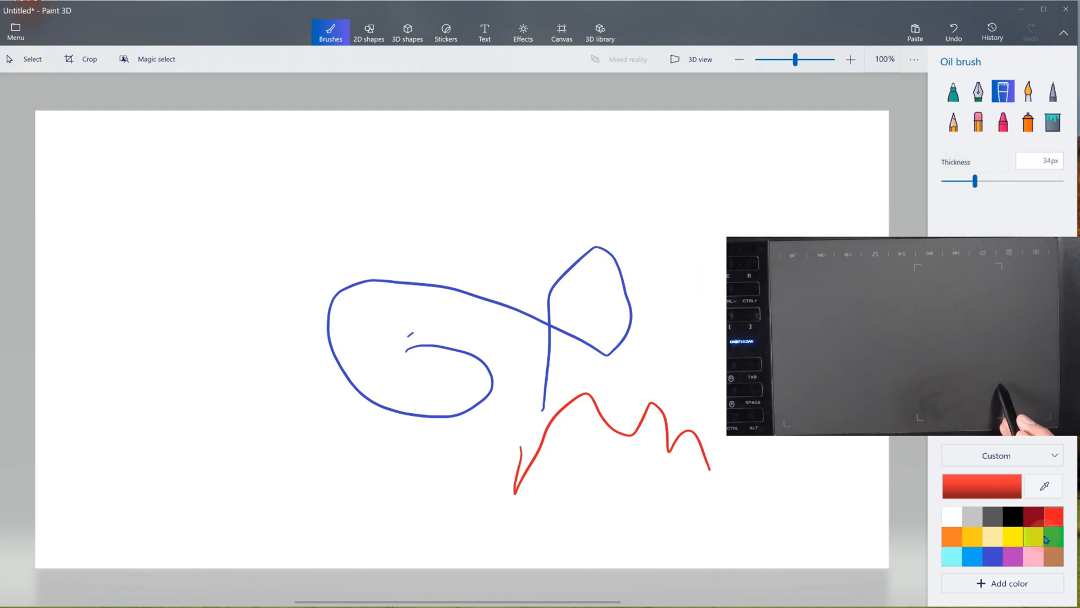
click(1053, 539)
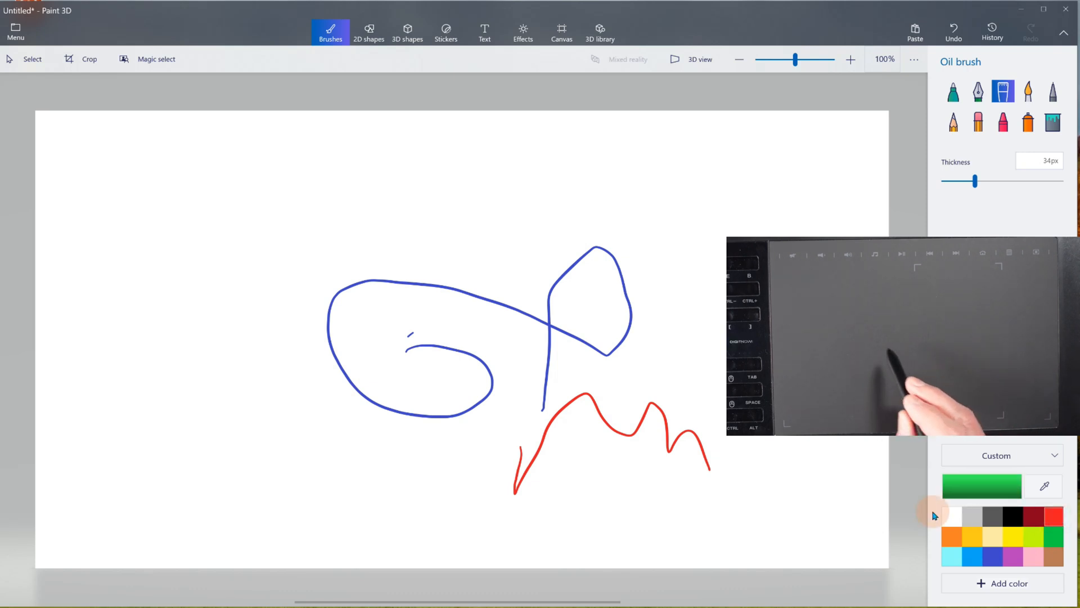
Step: Paint thick green strokes top left and across the blue loop
drag(150, 153, 156, 301)
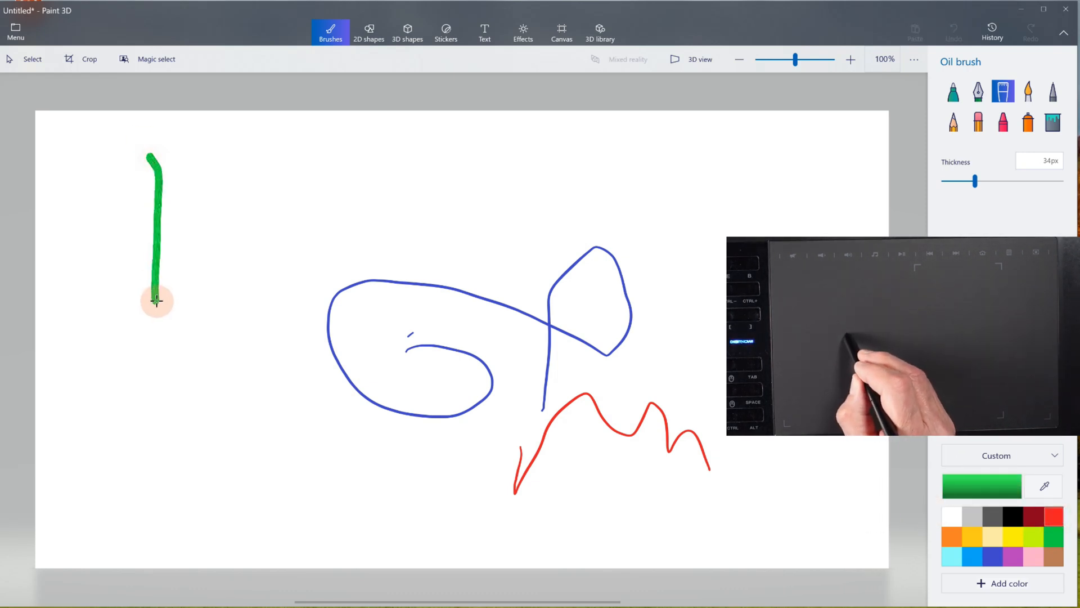
drag(155, 301, 472, 293)
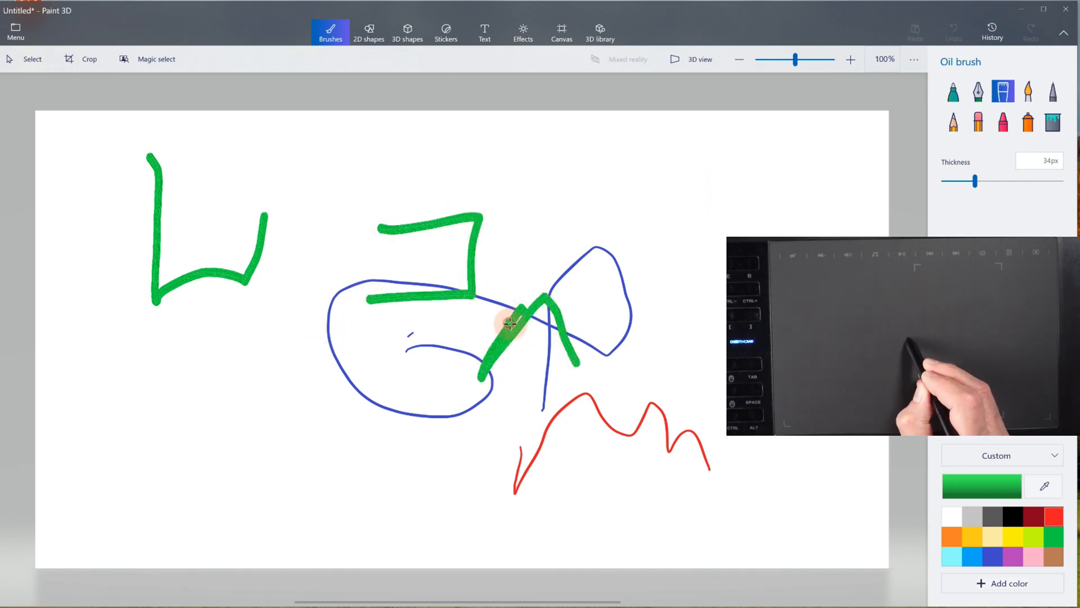
drag(513, 324, 606, 314)
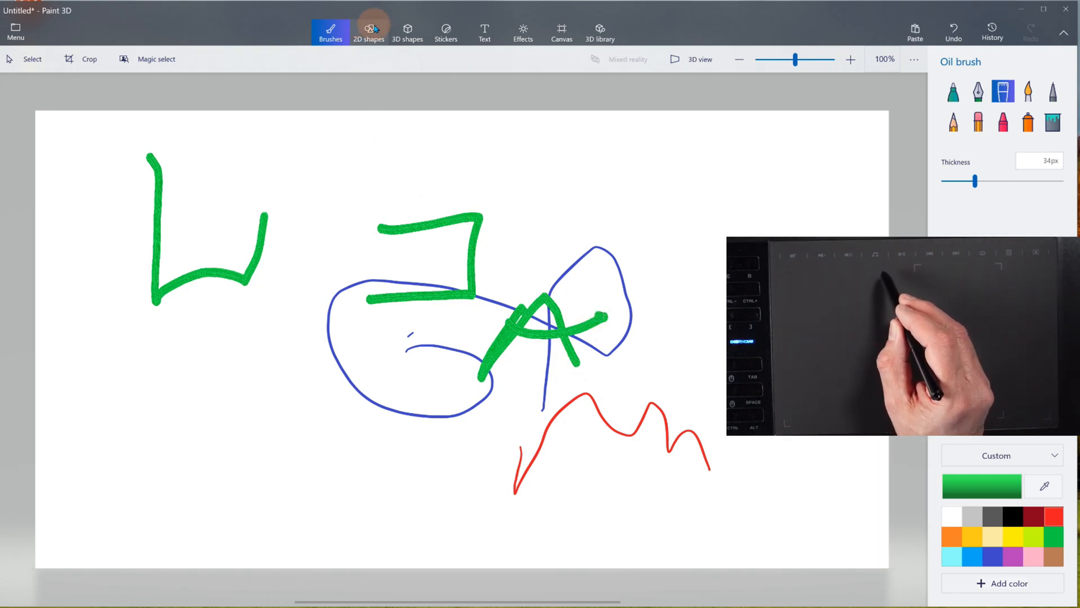
Step: Place a black outlined Triangle 2D shape in the lower-left canvas area
click(368, 30)
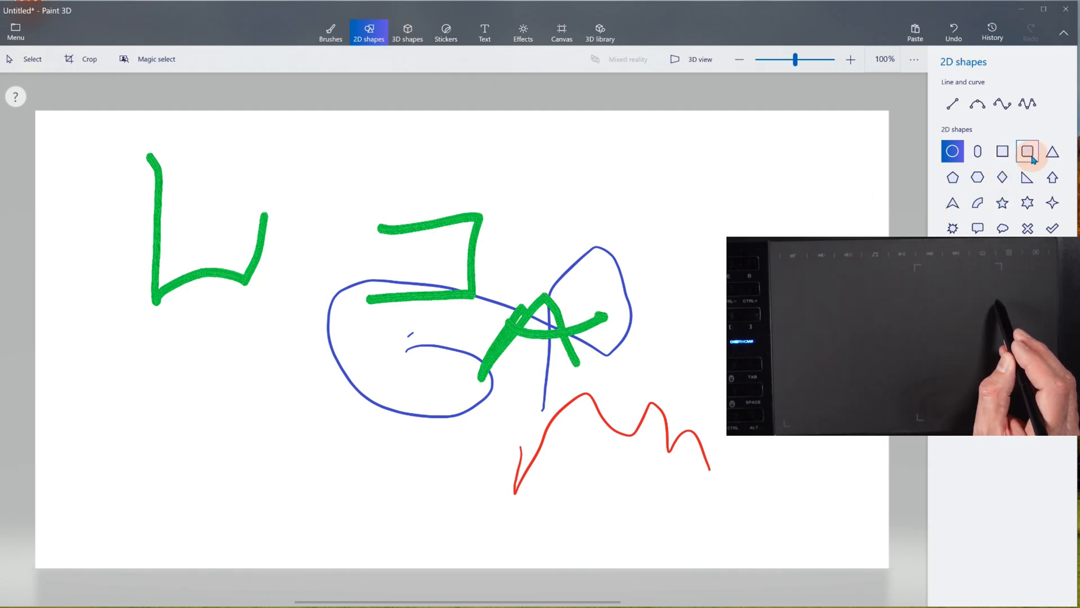
click(1052, 151)
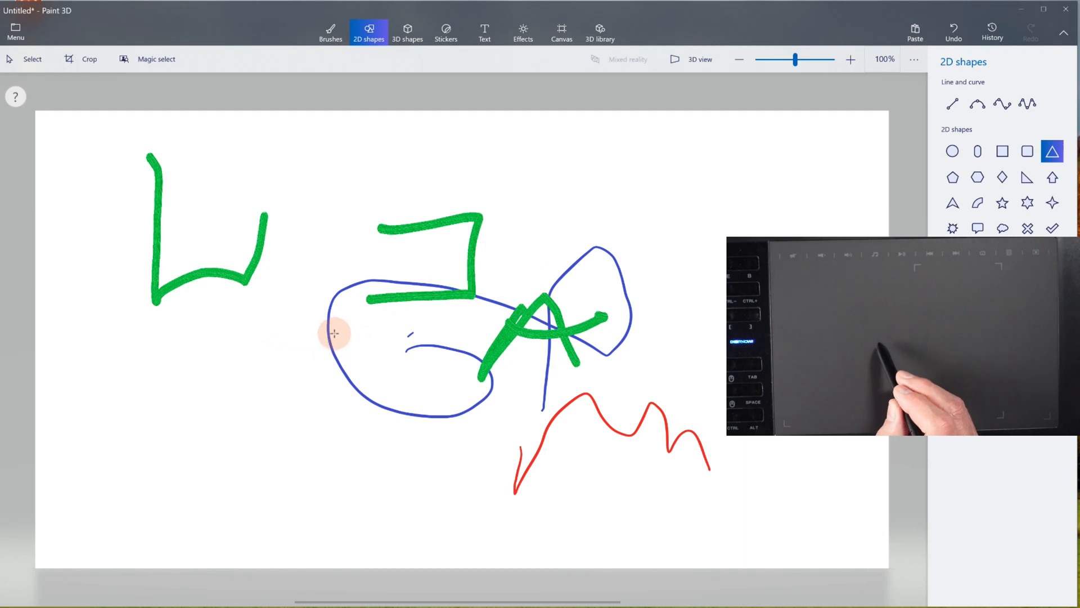
drag(335, 334, 97, 531)
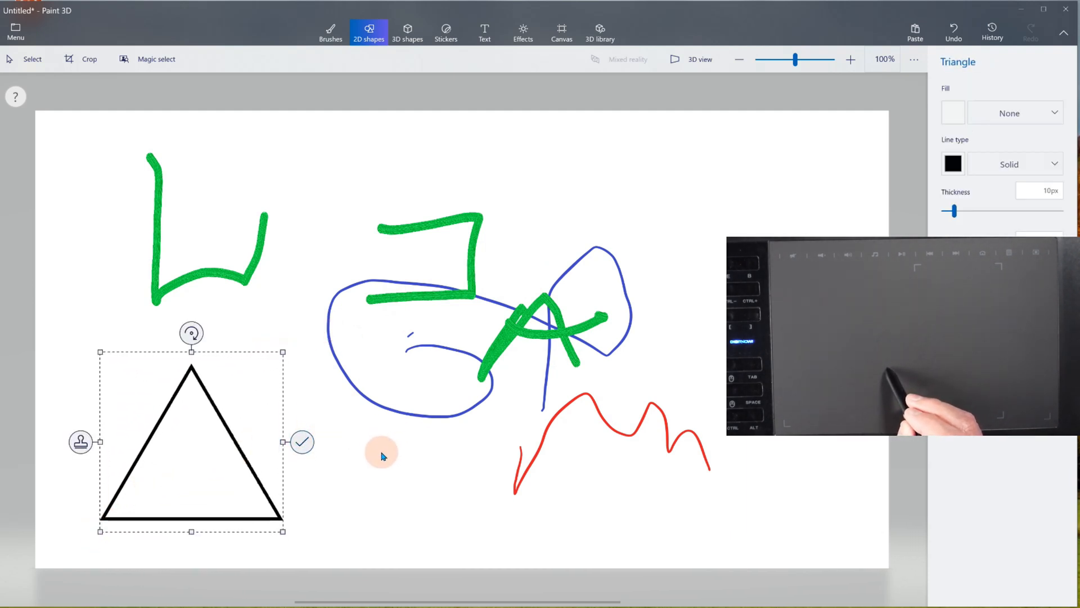
mouse_move(354, 454)
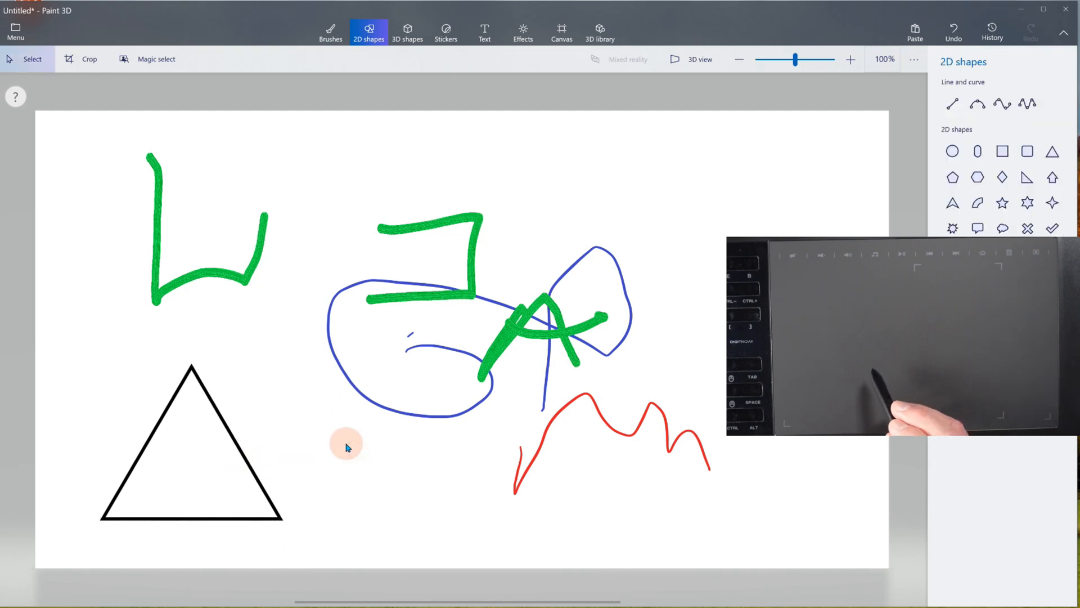
click(445, 31)
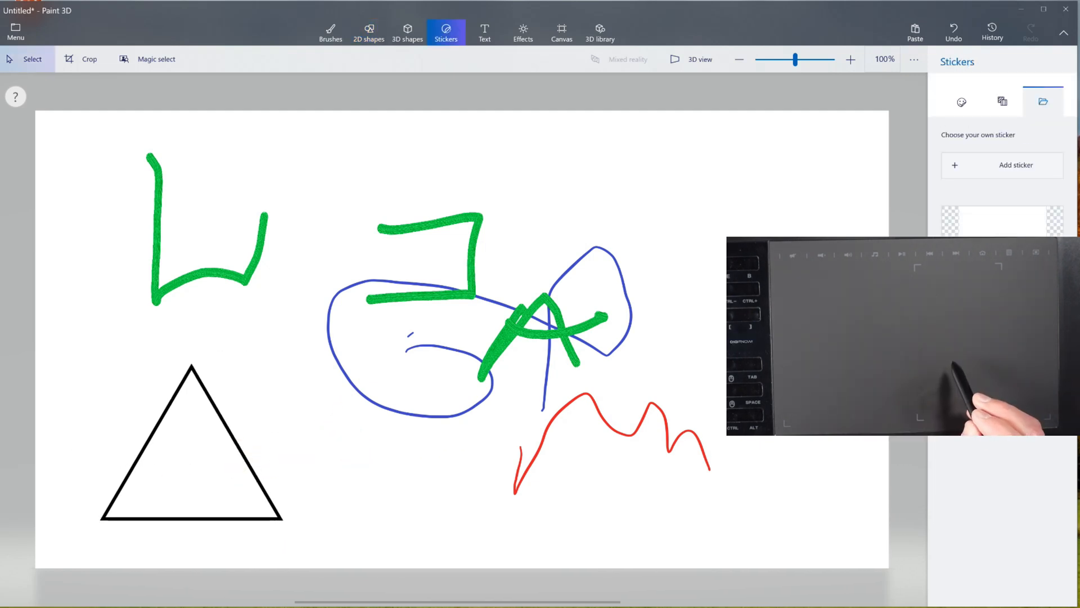